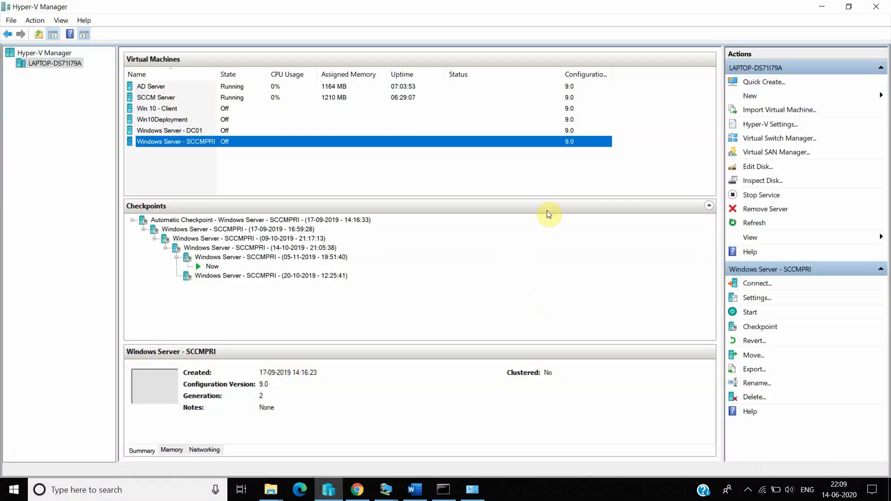
pyautogui.moveTo(513, 277)
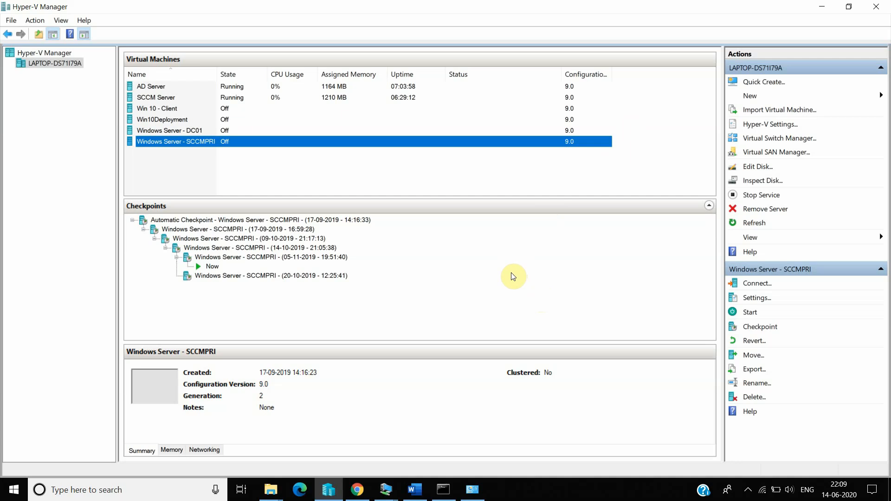
pyautogui.moveTo(419, 237)
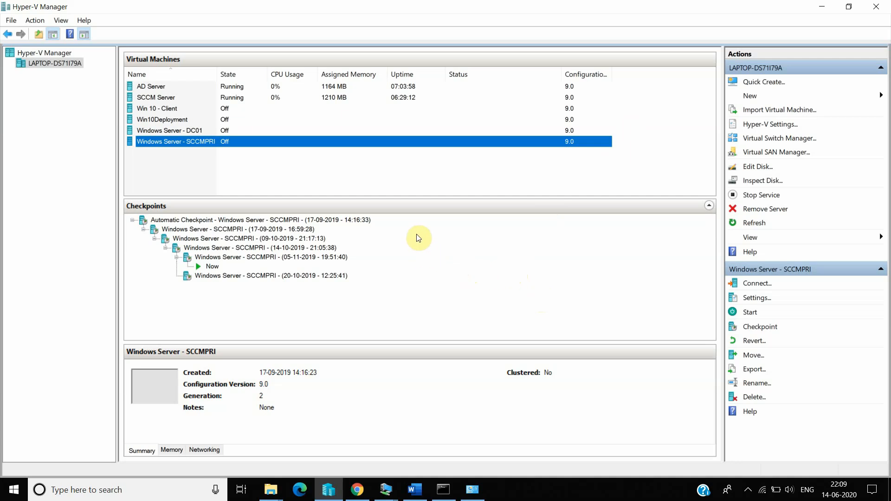
pyautogui.moveTo(456, 201)
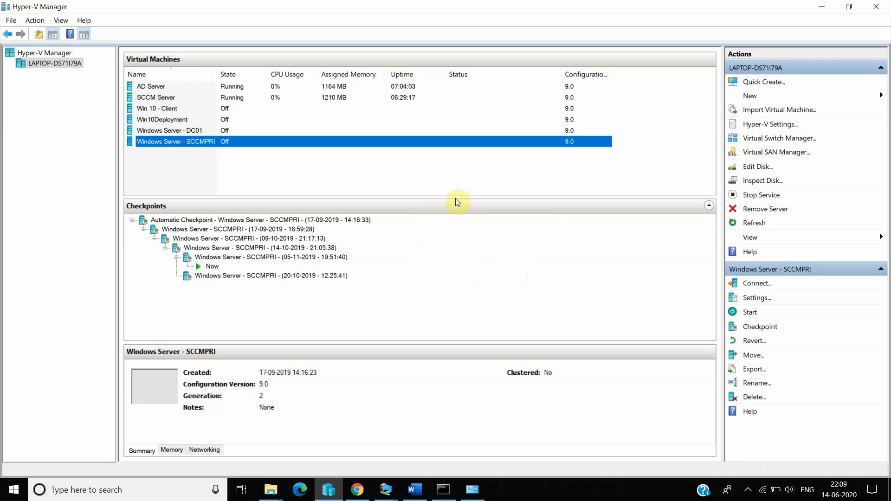
pyautogui.moveTo(393, 204)
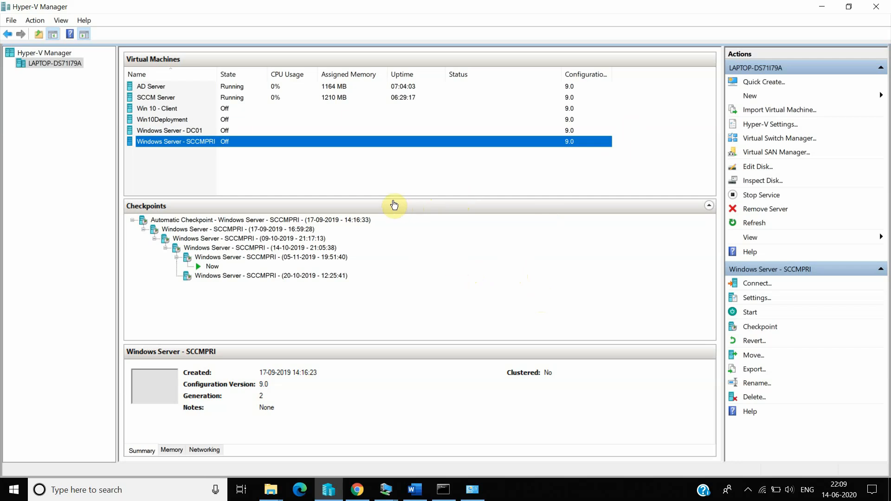
pyautogui.moveTo(294, 184)
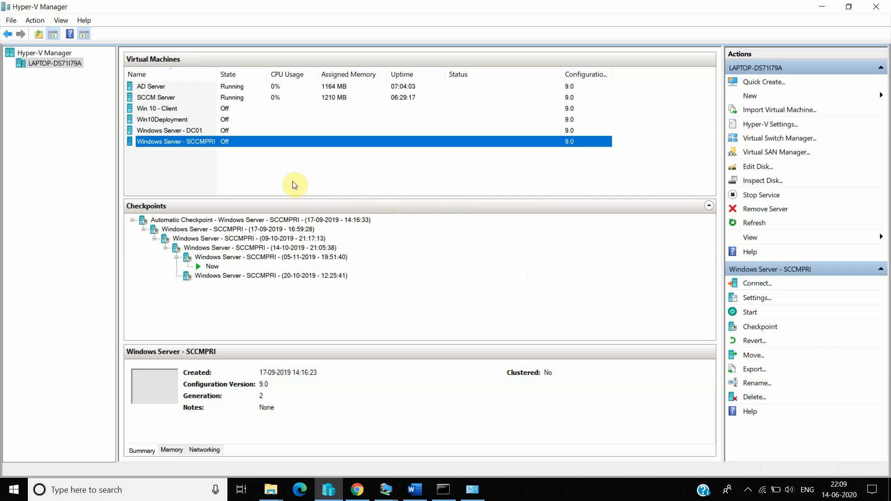
pyautogui.moveTo(325, 418)
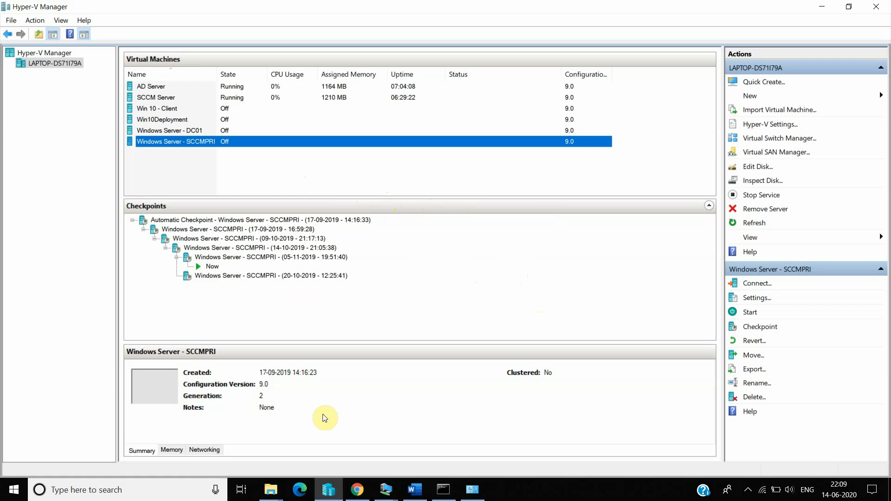
pyautogui.moveTo(386, 489)
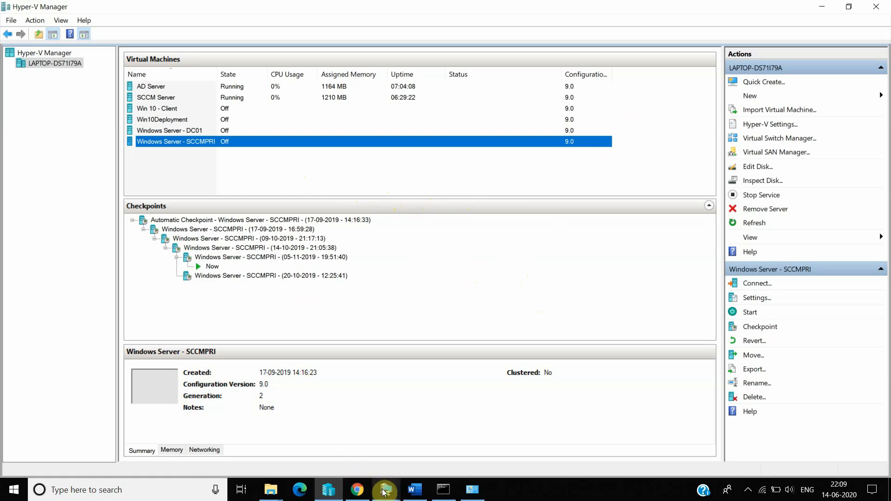
# - Switch to the S1 Lab Readiness document in Word to review server names, IPs and DNS settings
pyautogui.click(414, 489)
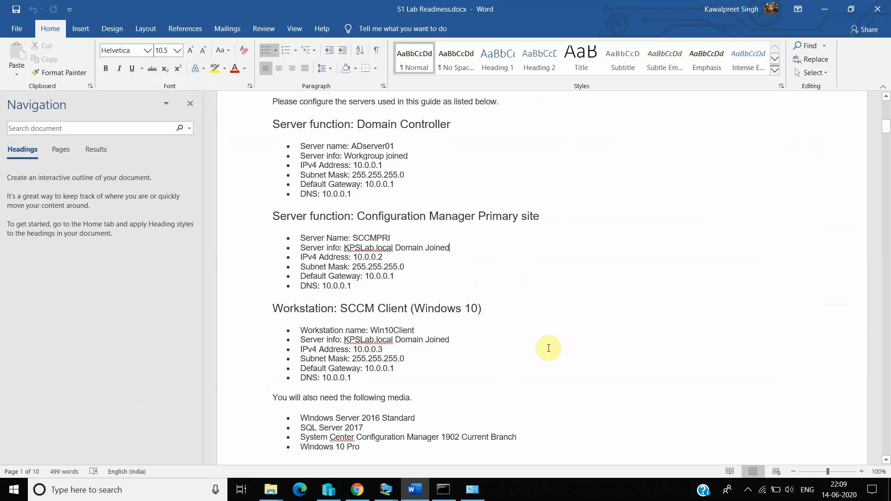
pyautogui.moveTo(522, 332)
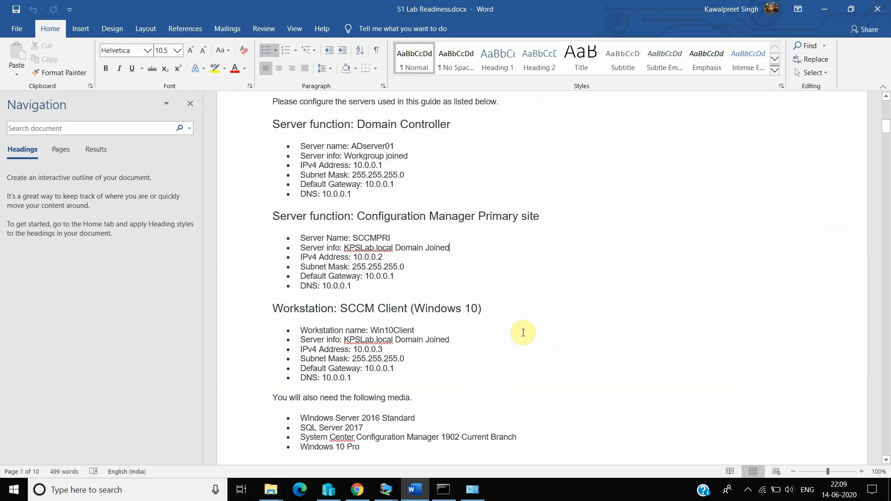
pyautogui.moveTo(477, 221)
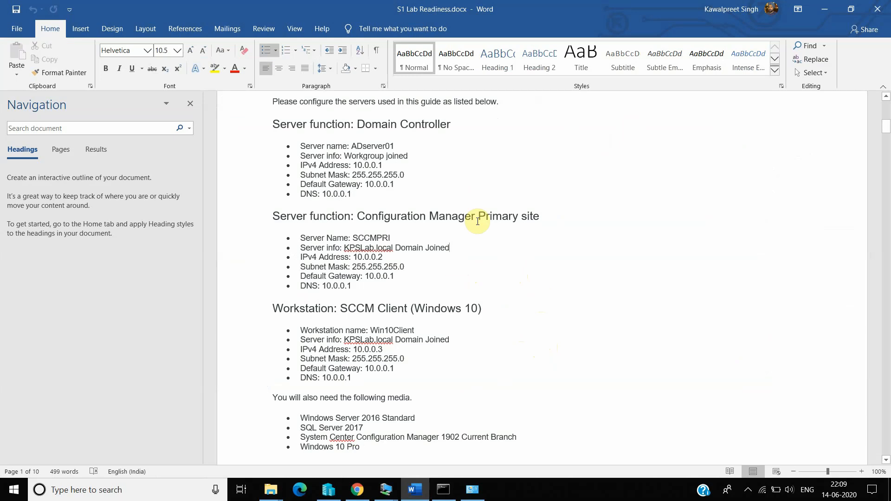
pyautogui.moveTo(432, 149)
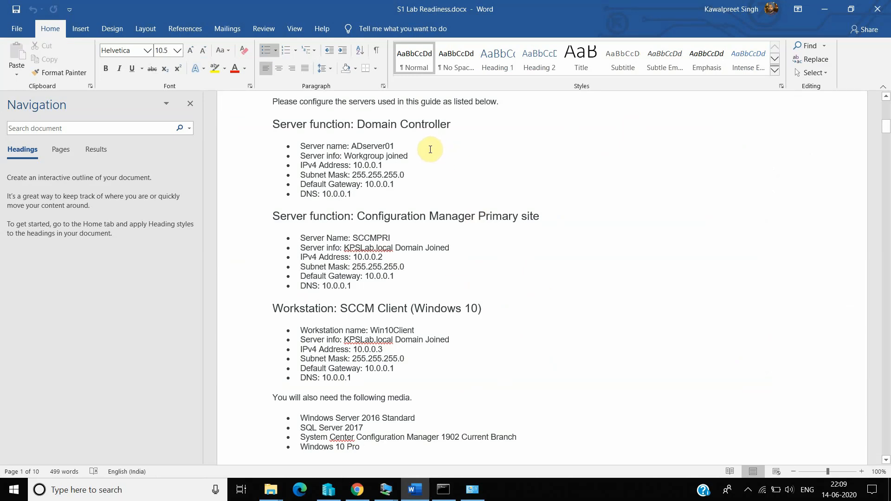
pyautogui.moveTo(426, 197)
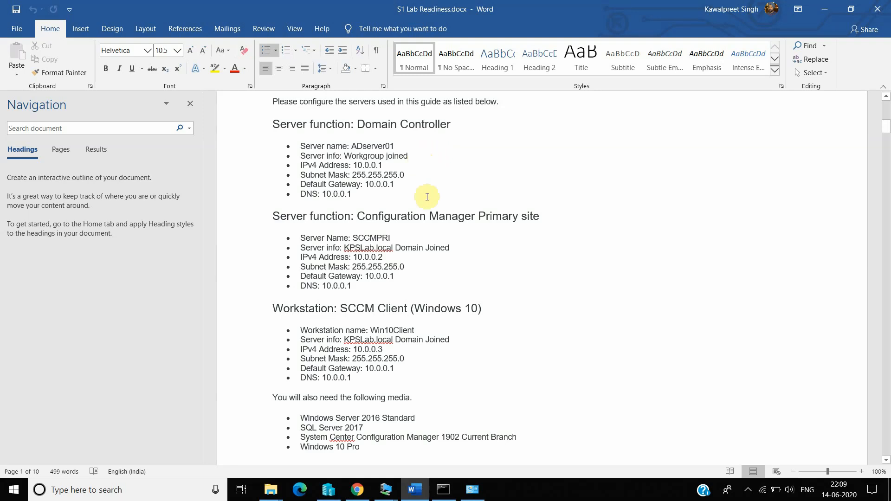
pyautogui.moveTo(438, 234)
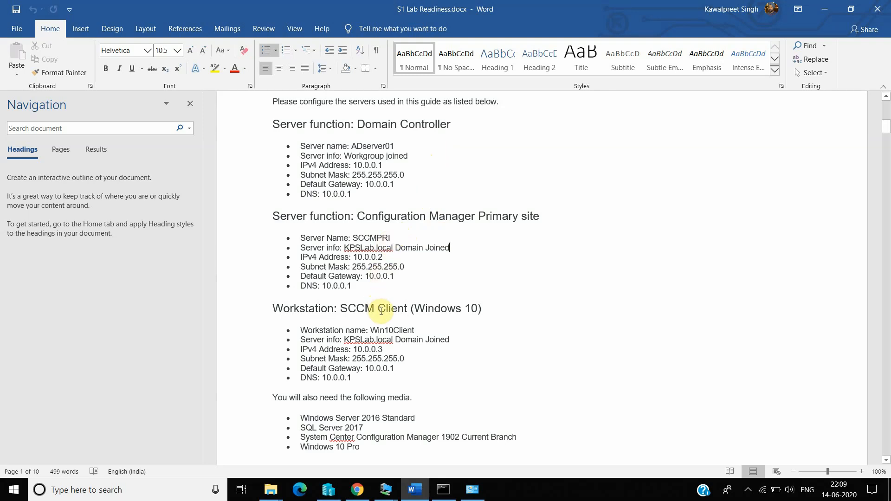
pyautogui.moveTo(400, 316)
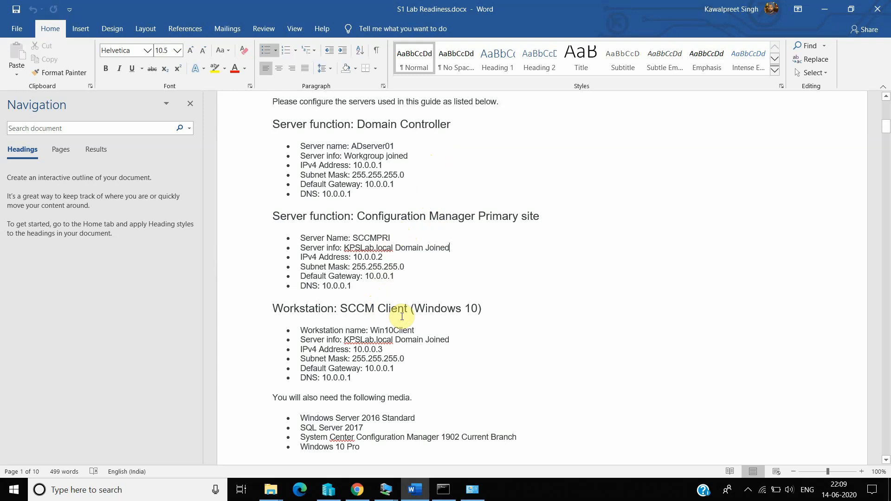
pyautogui.moveTo(437, 317)
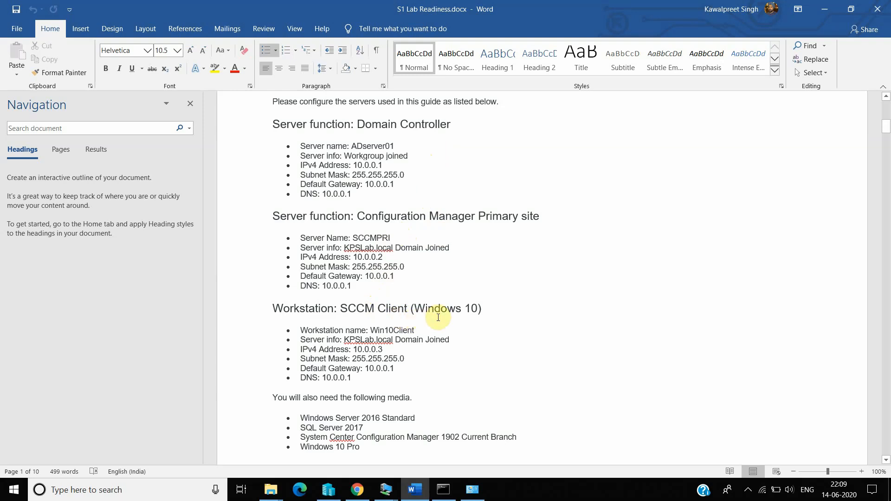
pyautogui.moveTo(468, 318)
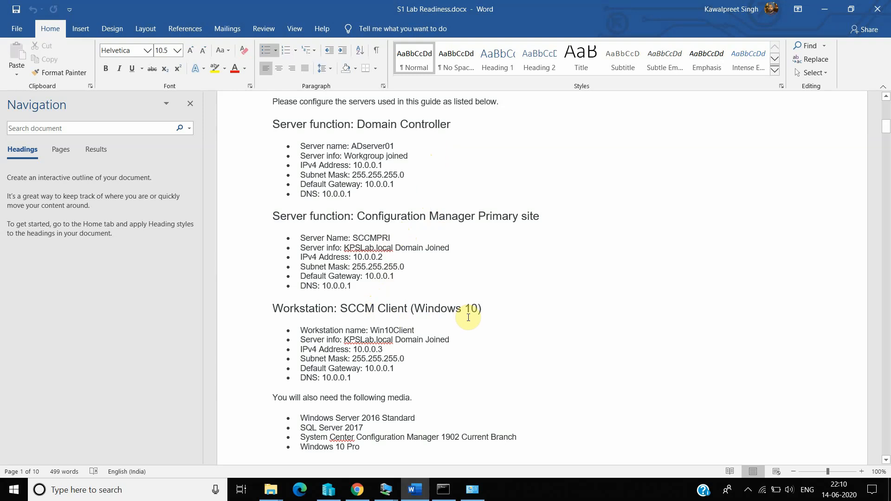
pyautogui.moveTo(467, 322)
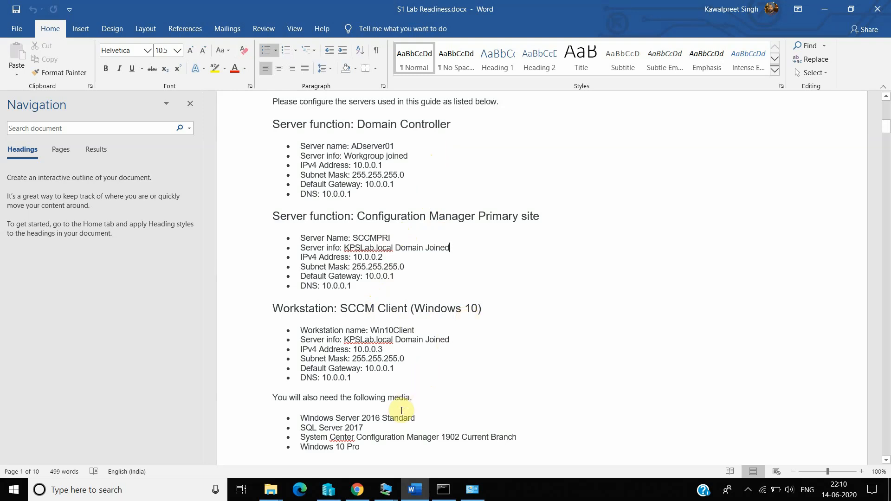
pyautogui.moveTo(394, 426)
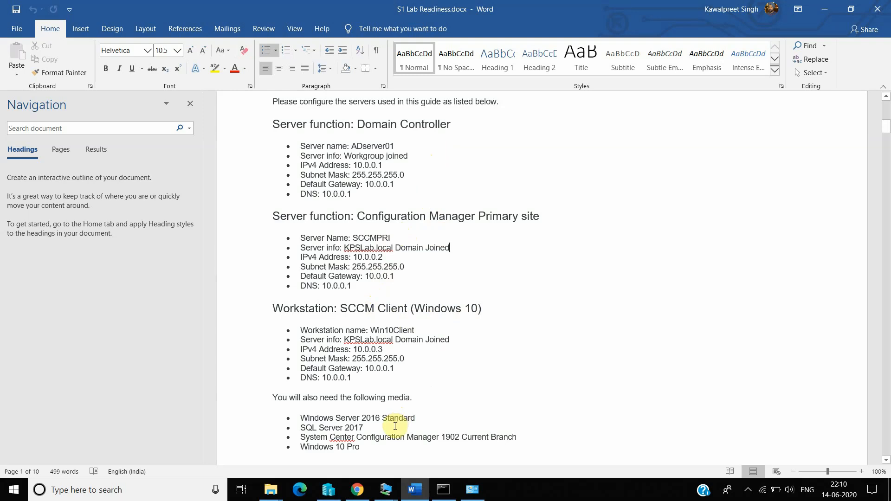
pyautogui.moveTo(374, 424)
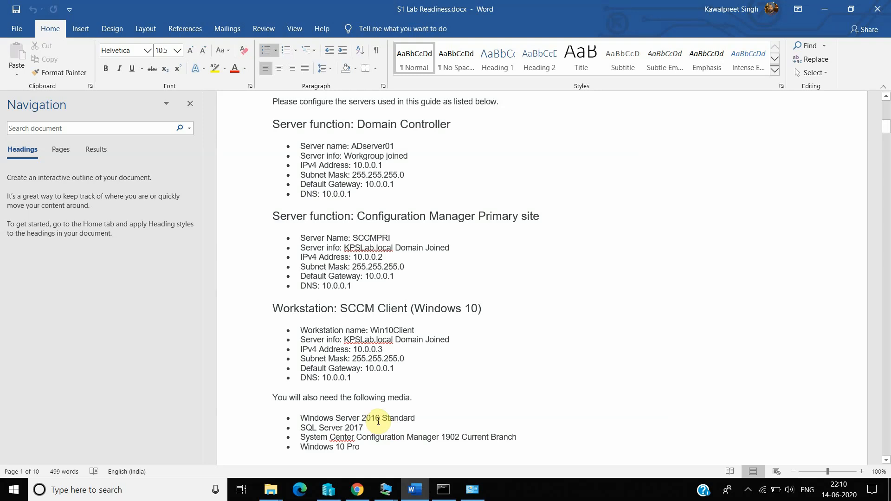
pyautogui.moveTo(396, 421)
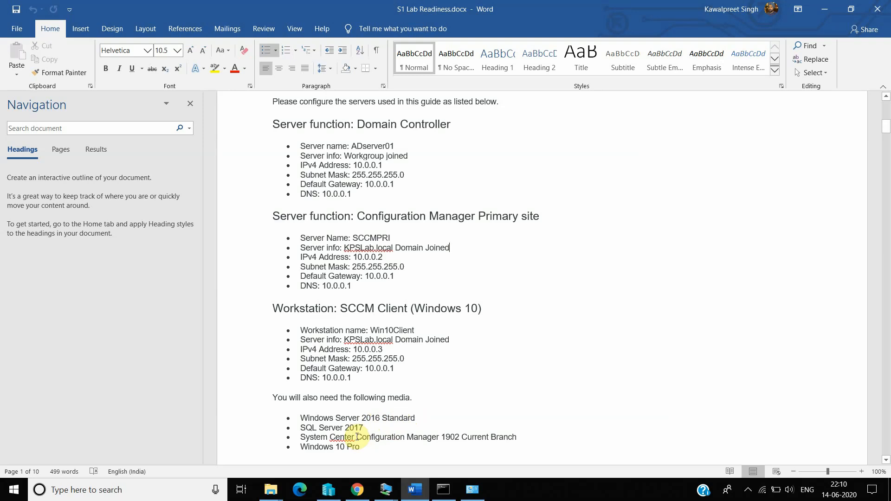
pyautogui.moveTo(408, 434)
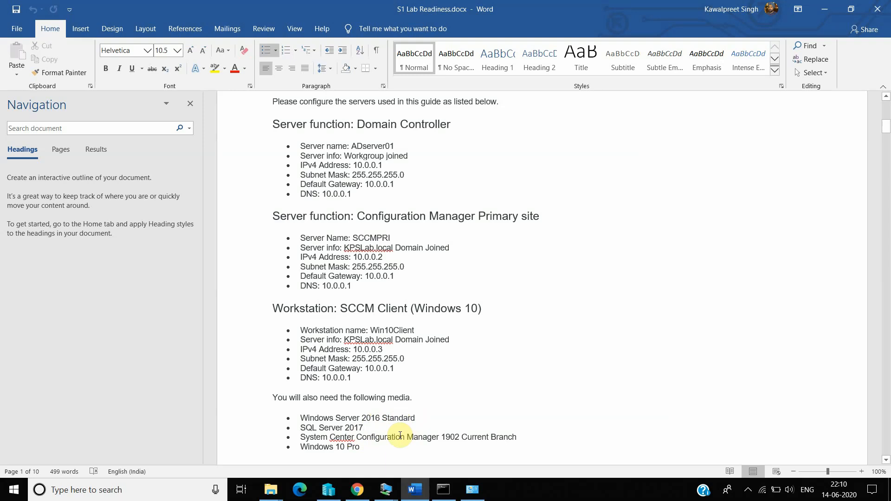
pyautogui.moveTo(424, 417)
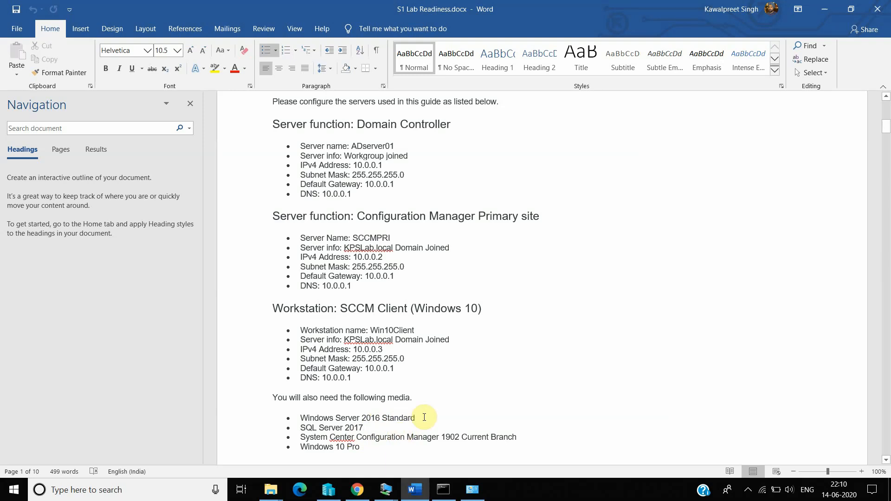
pyautogui.moveTo(451, 388)
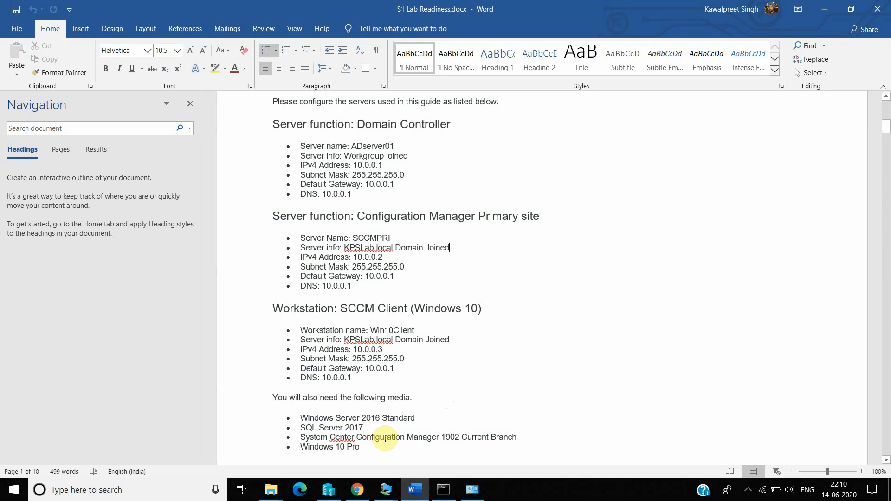
pyautogui.moveTo(530, 315)
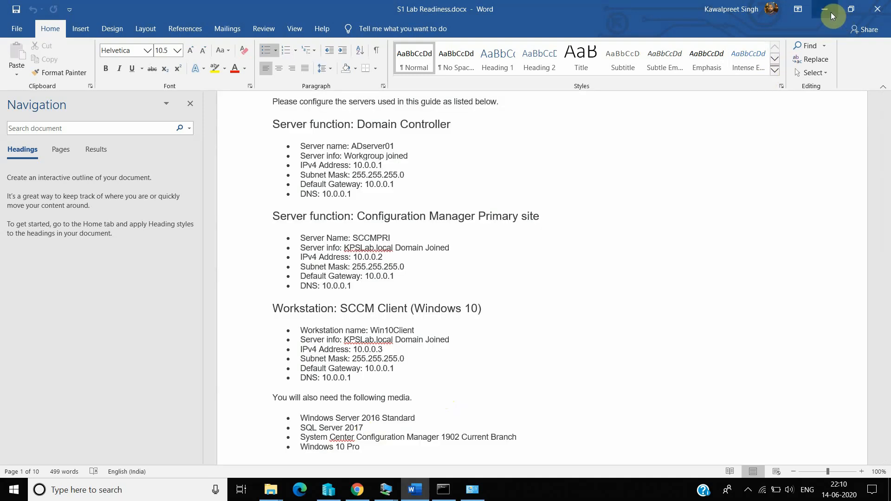
pyautogui.moveTo(830, 16)
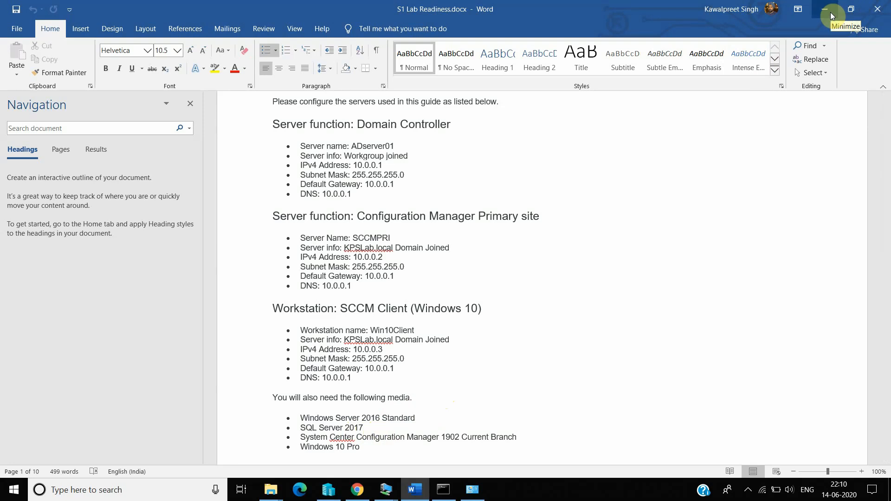
# - Return to Hyper-V Manager and select the running AD Server VM to show its checkpoints and summary
pyautogui.click(327, 489)
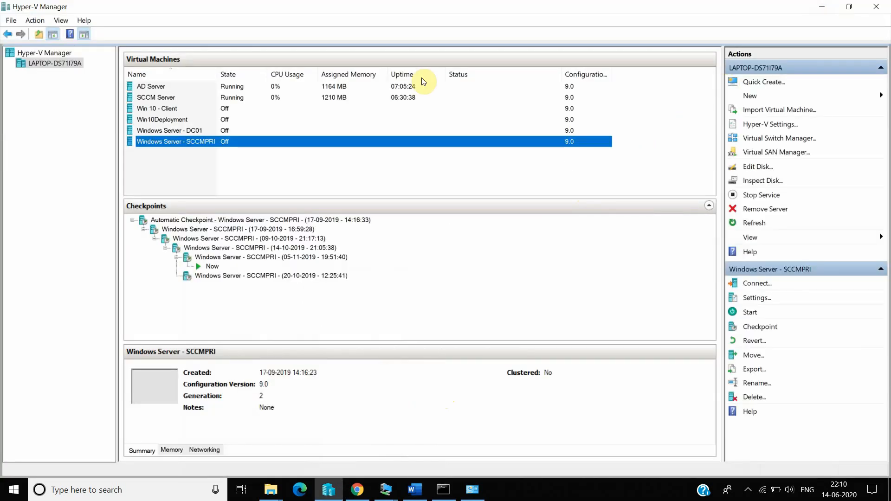
pyautogui.click(151, 85)
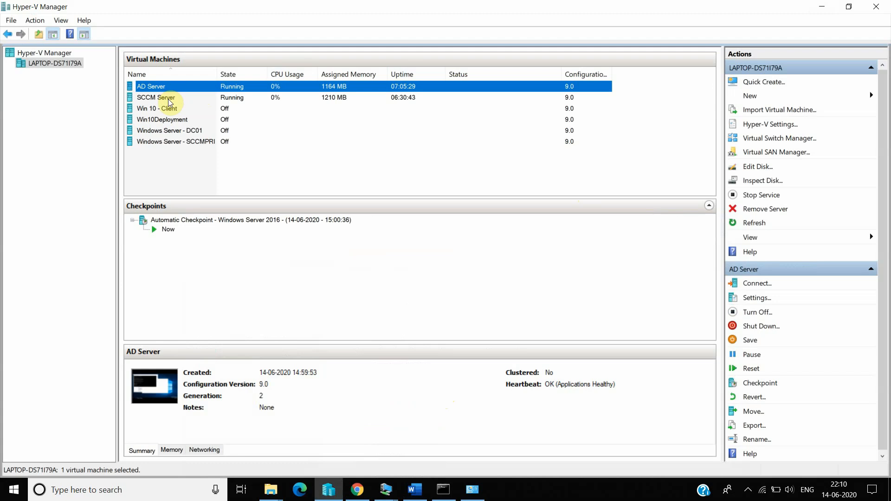
pyautogui.click(153, 98)
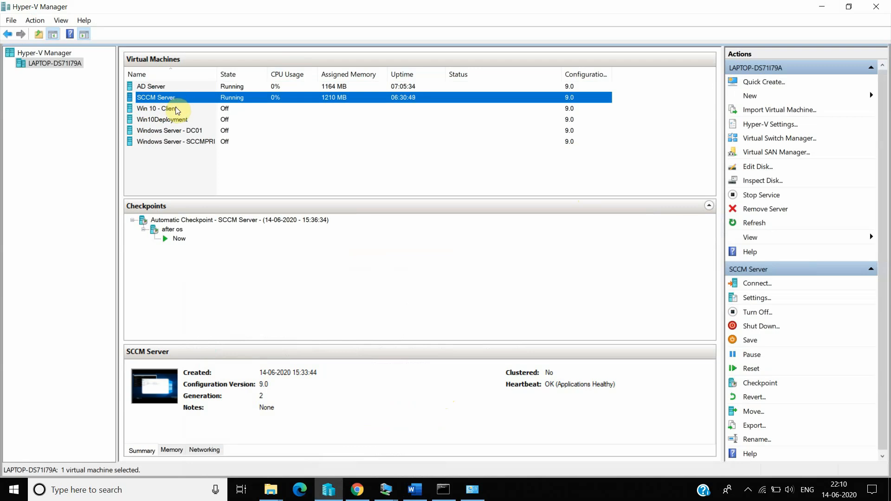
pyautogui.click(150, 86)
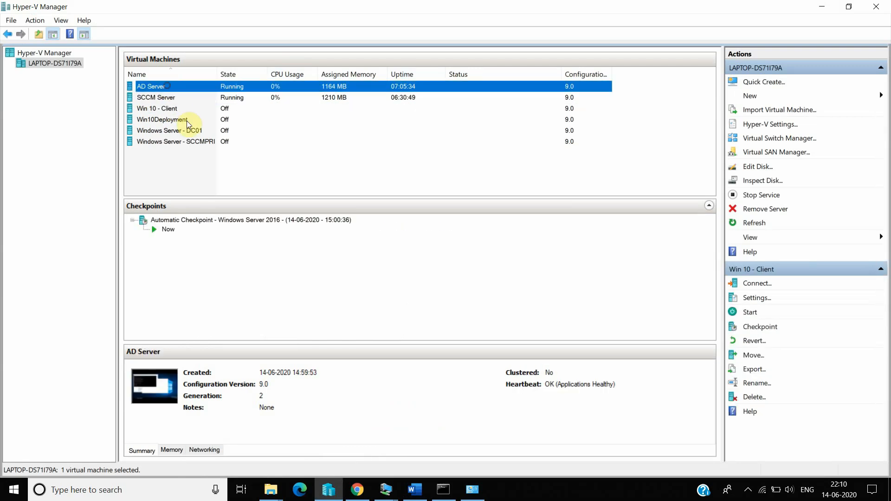
pyautogui.click(150, 85)
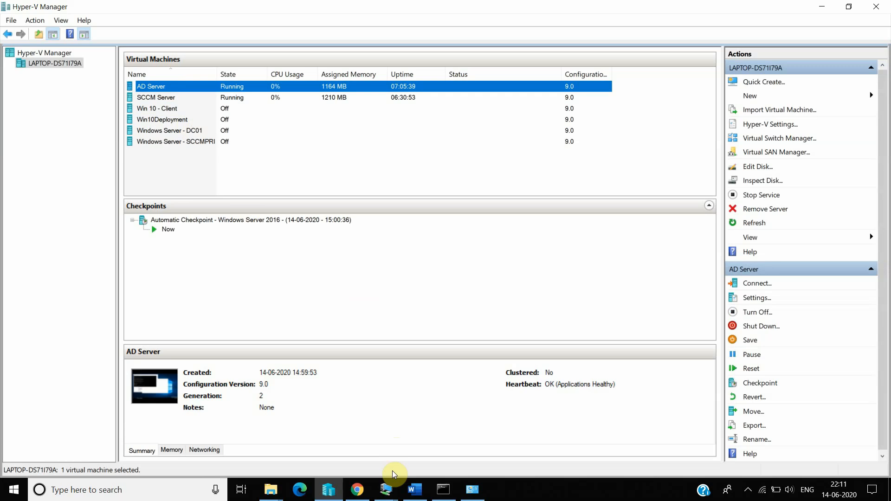
pyautogui.moveTo(441, 379)
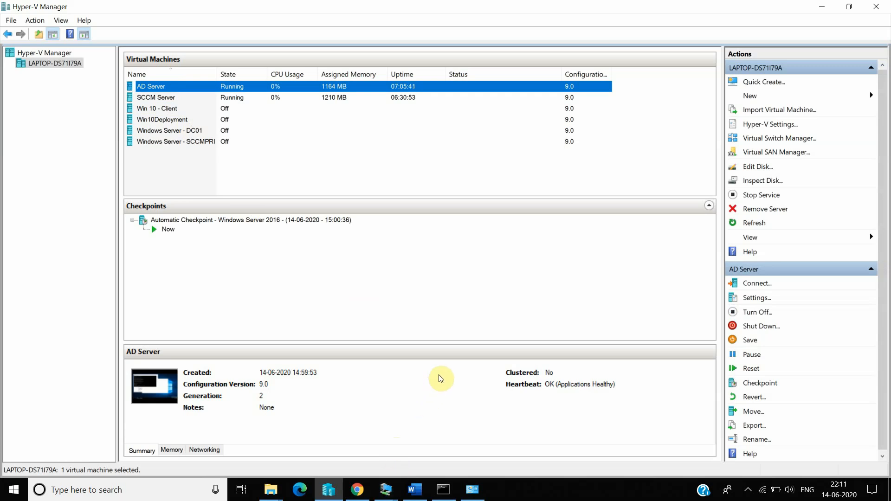
pyautogui.moveTo(398, 458)
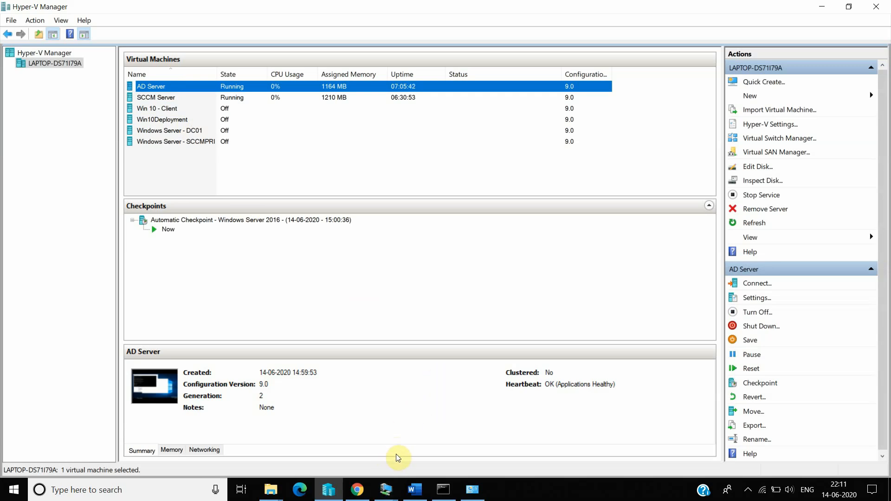
pyautogui.moveTo(402, 332)
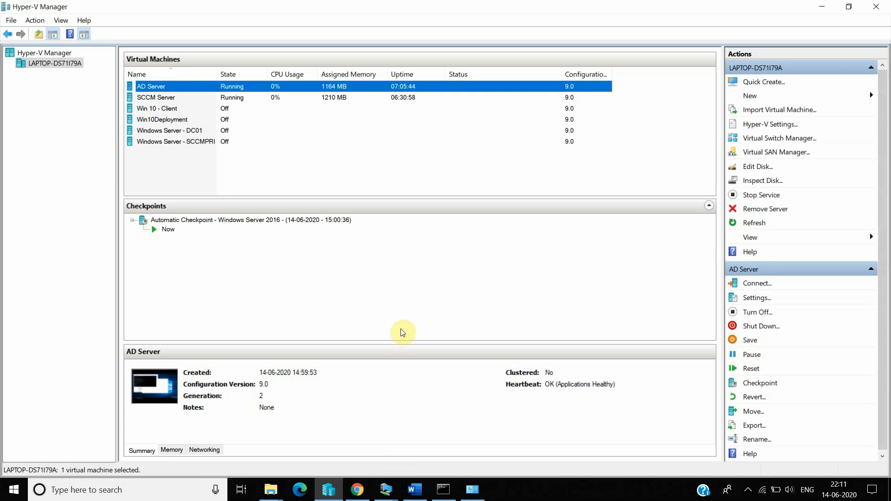
pyautogui.moveTo(394, 483)
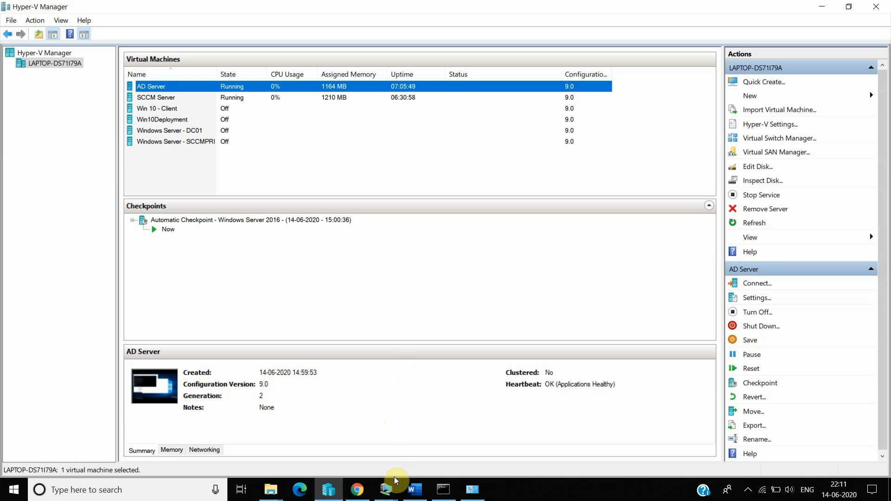
pyautogui.moveTo(418, 420)
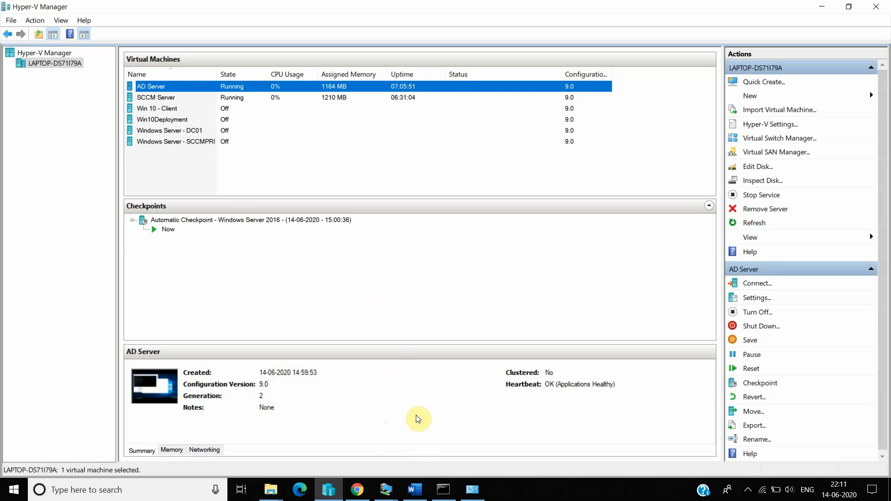
pyautogui.moveTo(424, 372)
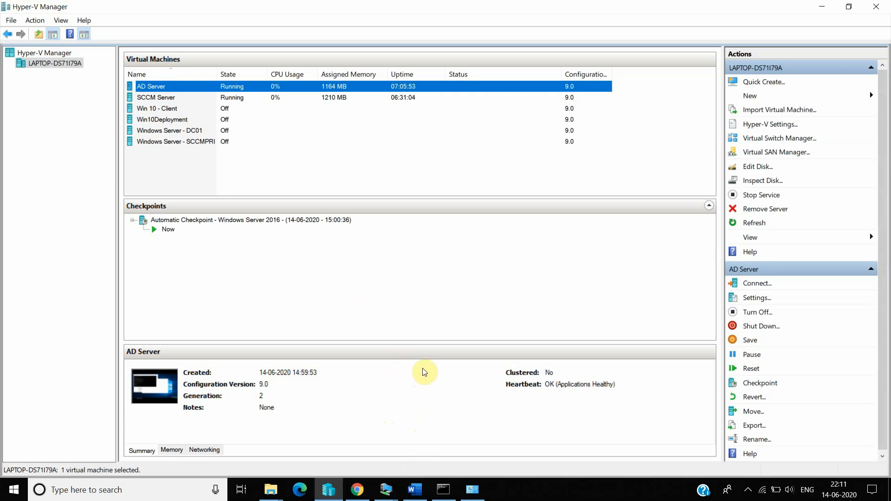
pyautogui.moveTo(458, 341)
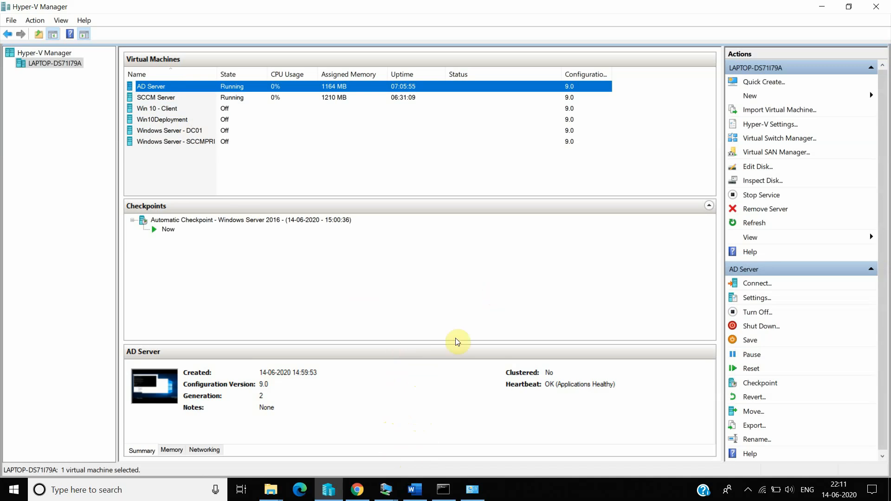
pyautogui.moveTo(386, 489)
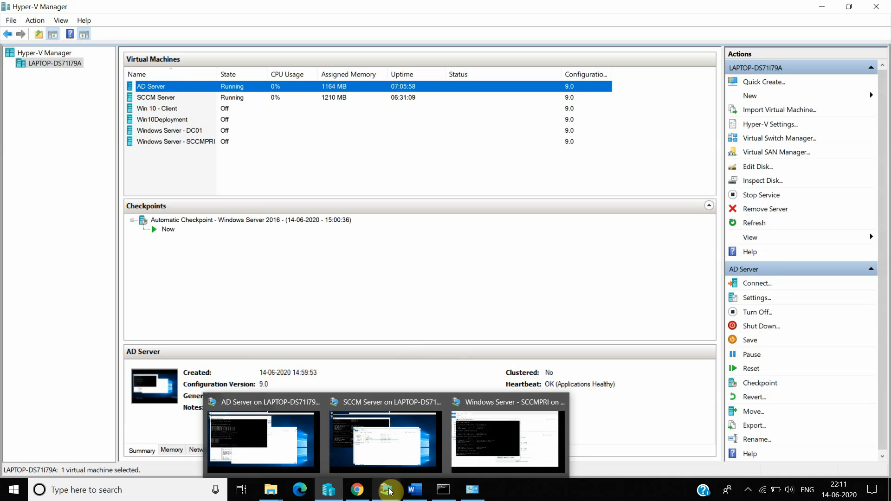
# - Switch to the AD Server console and close its ping results and network share windows
pyautogui.click(385, 440)
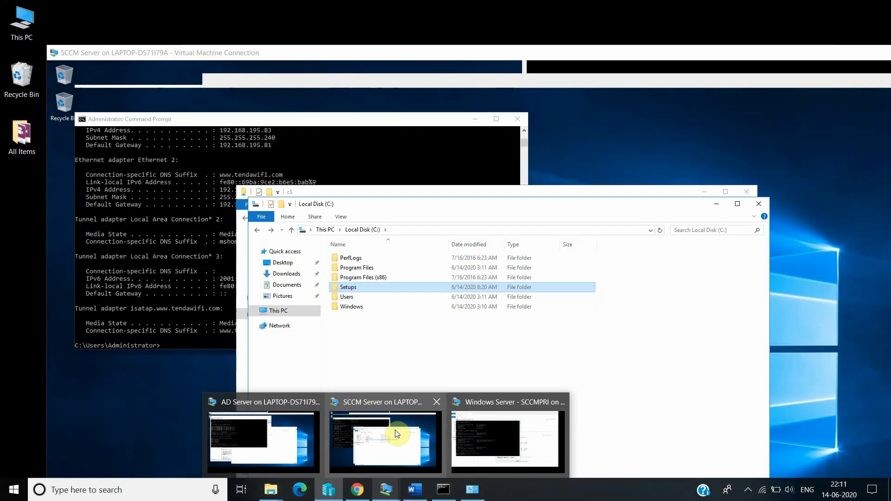
pyautogui.click(263, 440)
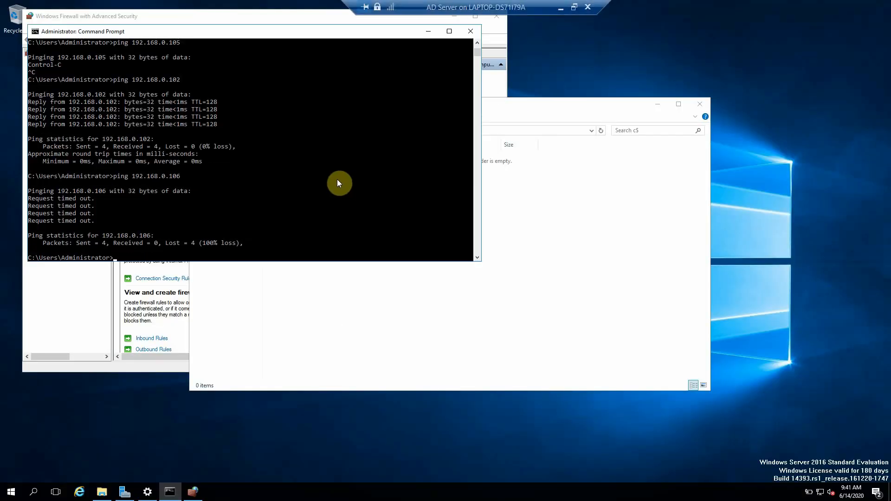
pyautogui.moveTo(393, 50)
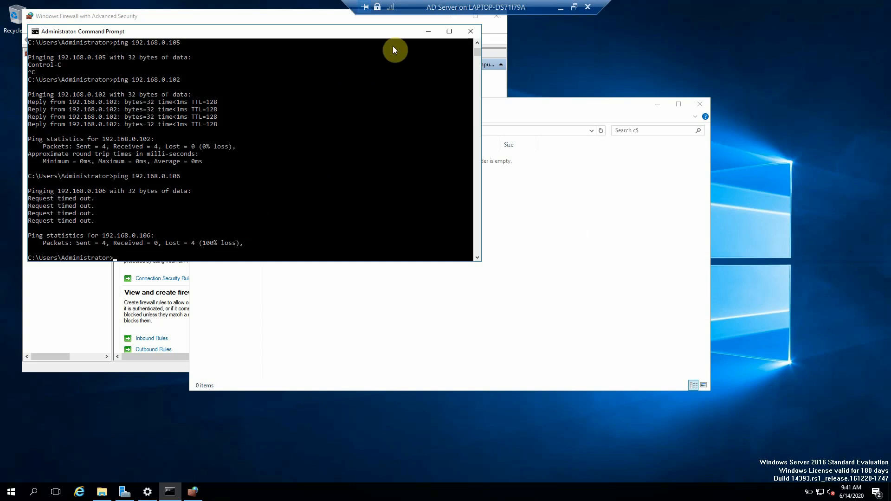
pyautogui.click(449, 27)
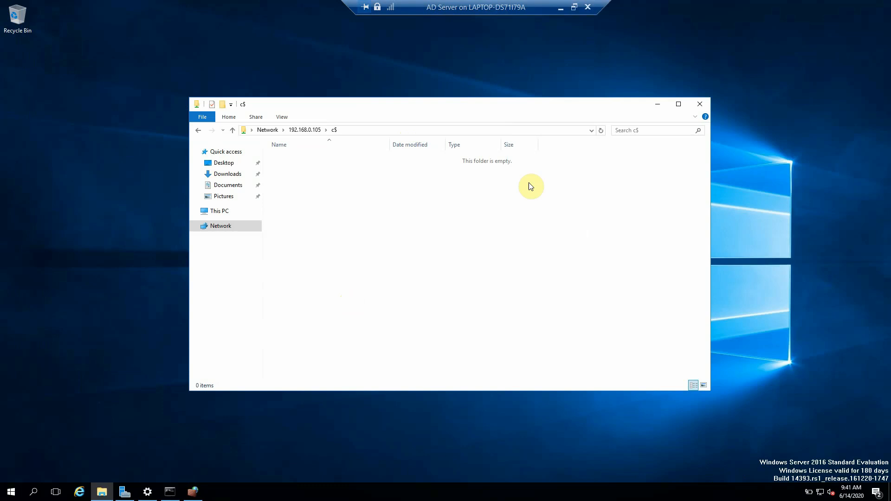
pyautogui.click(700, 104)
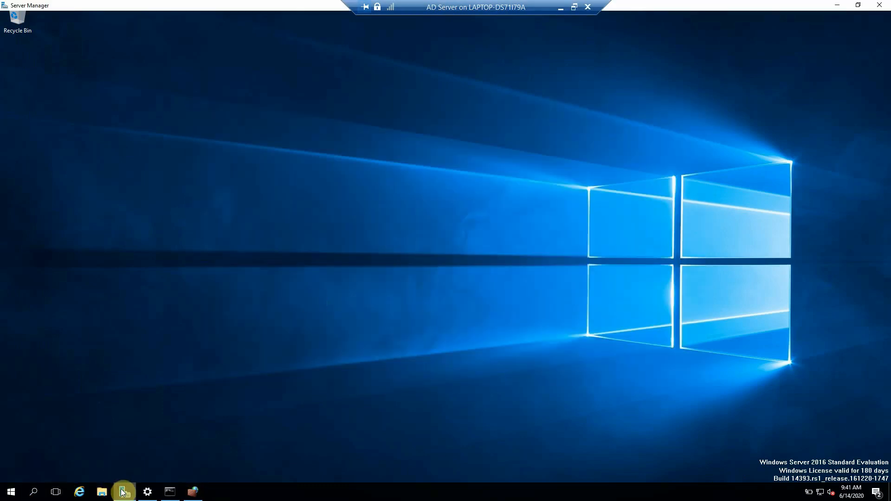
# - Start the Add Roles and Features wizard in Server Manager with role-based installation
pyautogui.click(123, 492)
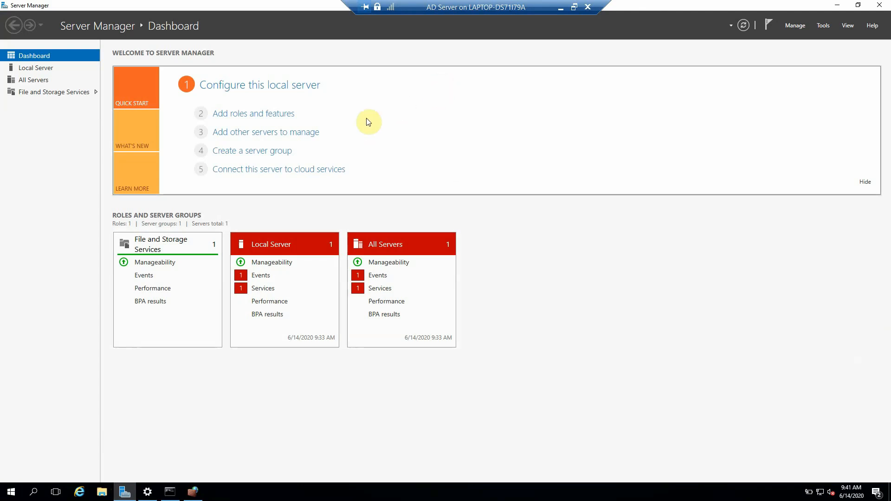
pyautogui.moveTo(260, 114)
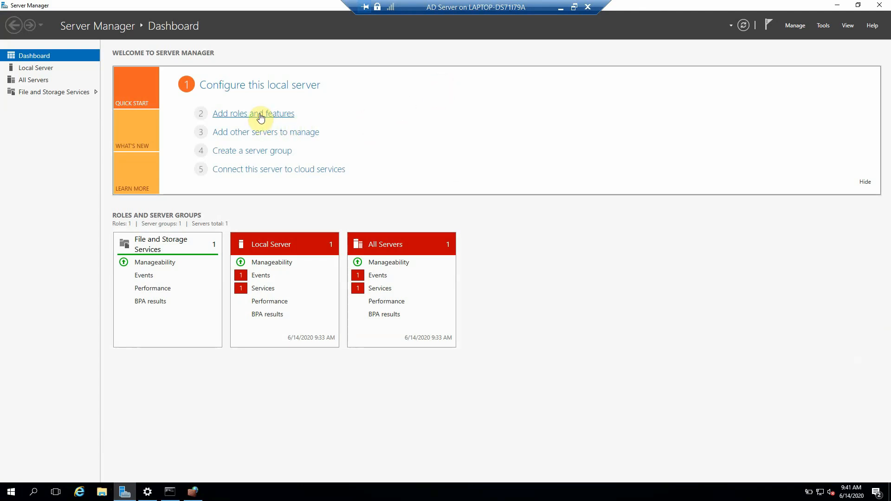
pyautogui.click(252, 113)
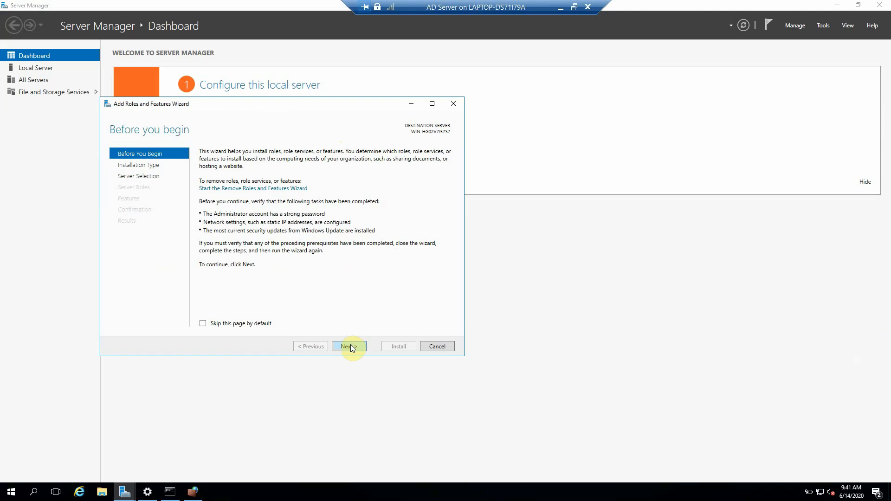
pyautogui.click(348, 346)
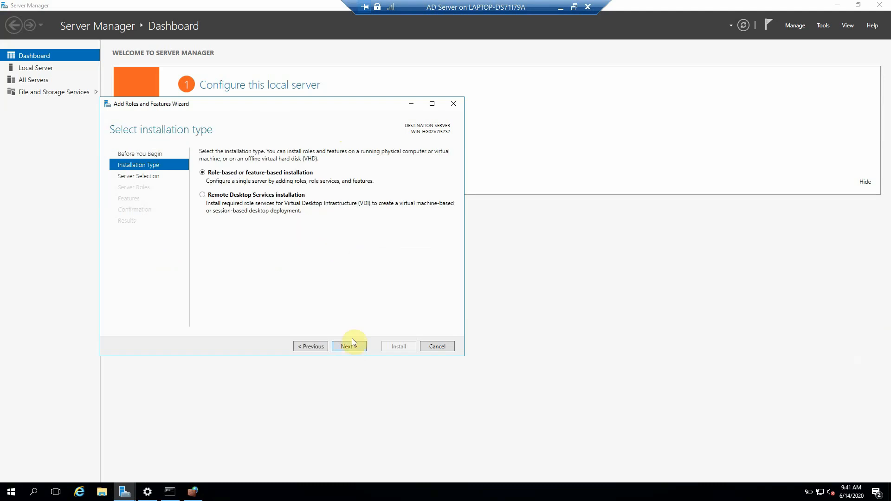
pyautogui.click(348, 346)
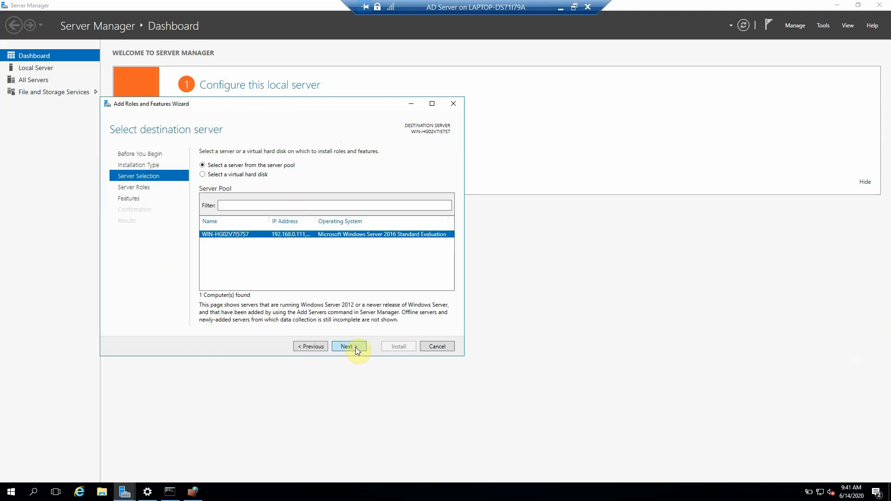
pyautogui.moveTo(351, 321)
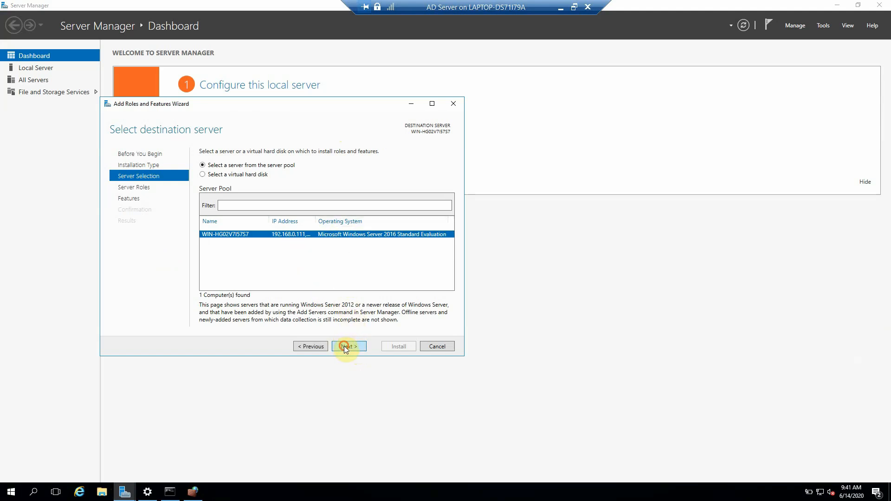
# - Accept the local destination server and add the Active Directory Domain Services role with its required features
pyautogui.click(347, 346)
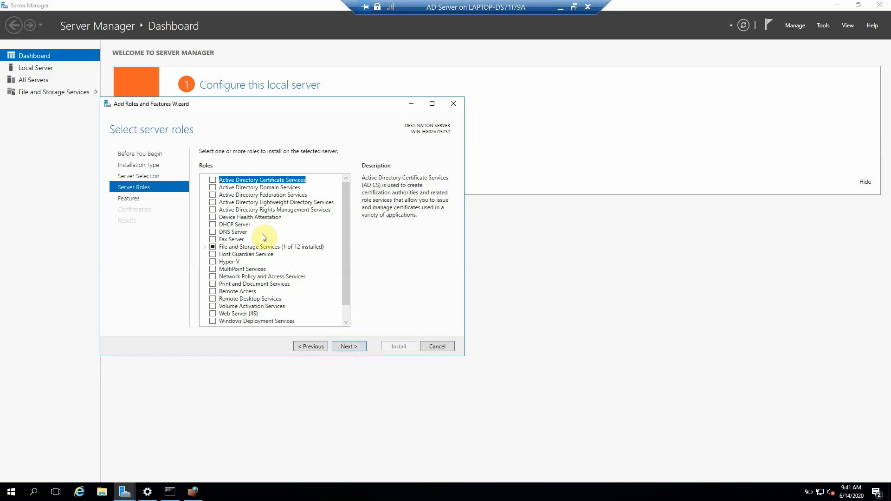
pyautogui.moveTo(214, 193)
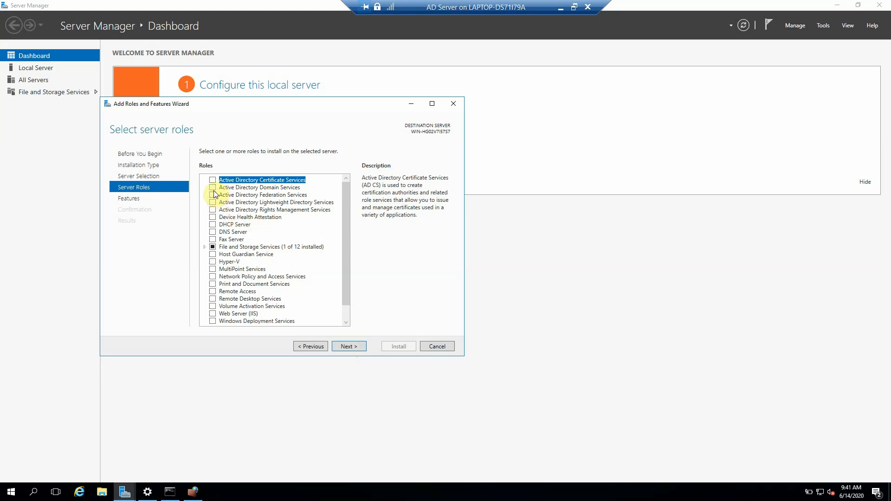
pyautogui.click(214, 187)
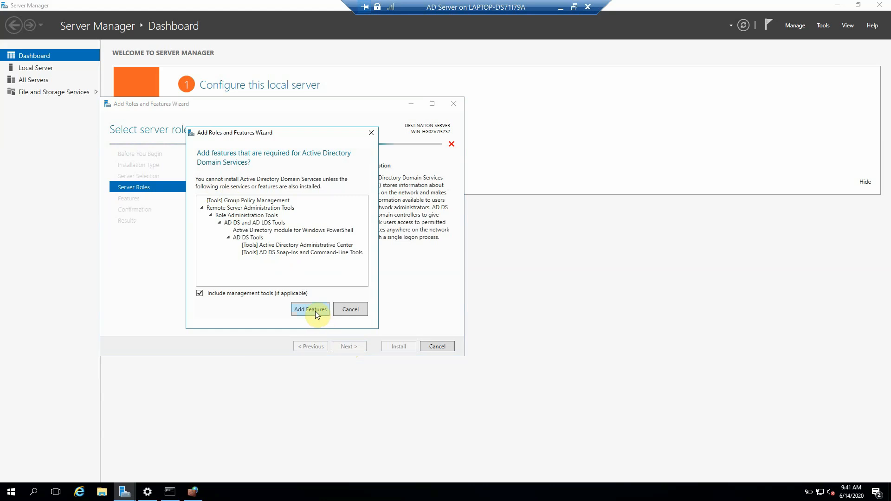
pyautogui.click(310, 310)
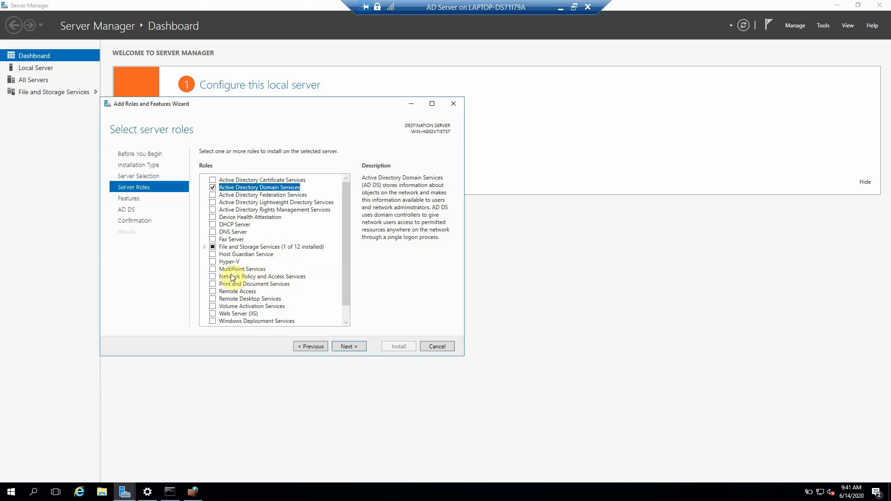
pyautogui.moveTo(348, 274)
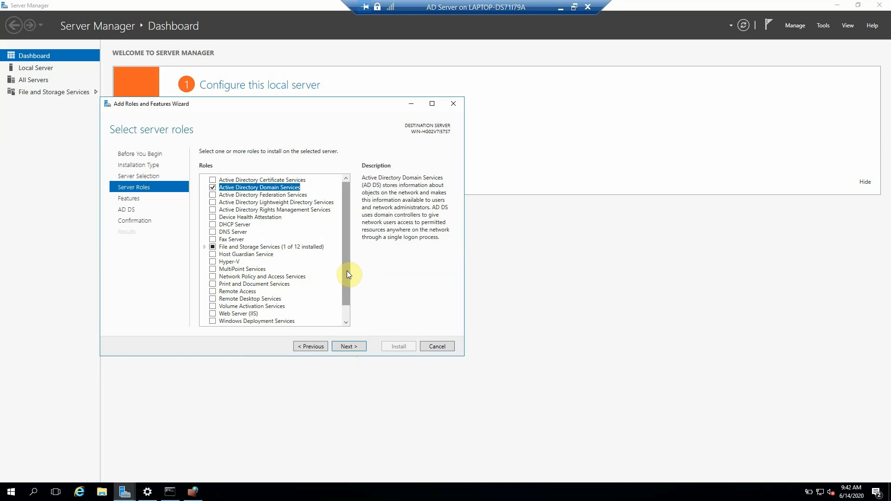
# - Add the DHCP Server and DNS Server roles with management tools, continuing past the static IP warnings
pyautogui.click(212, 224)
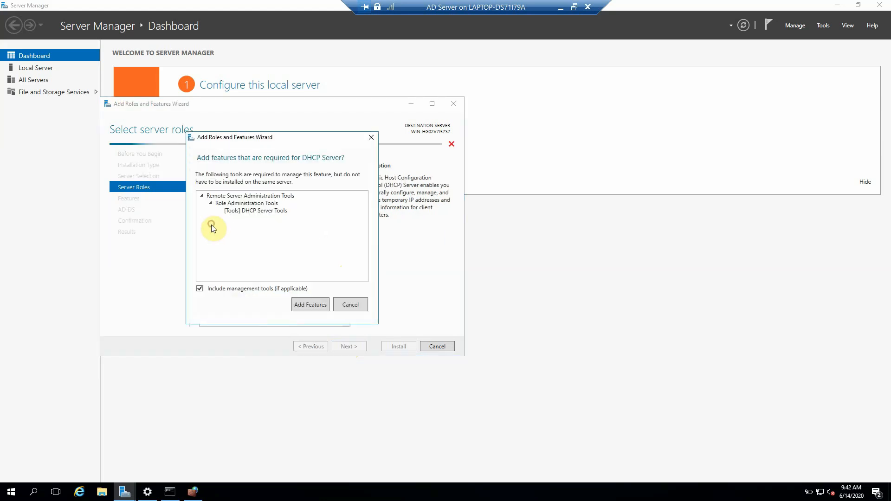
pyautogui.click(310, 304)
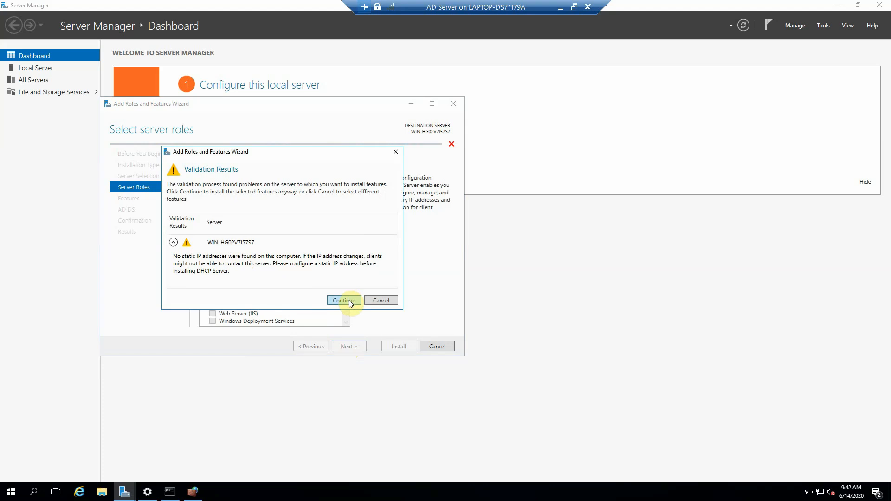
pyautogui.click(343, 300)
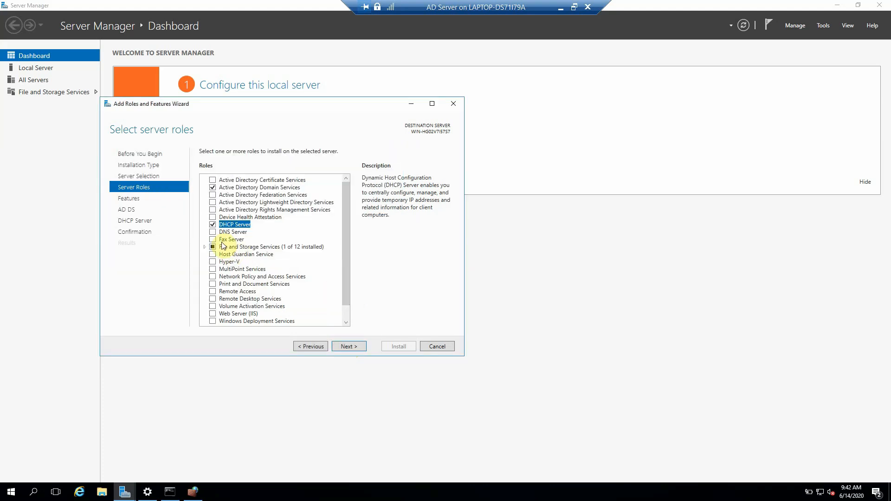
pyautogui.click(213, 232)
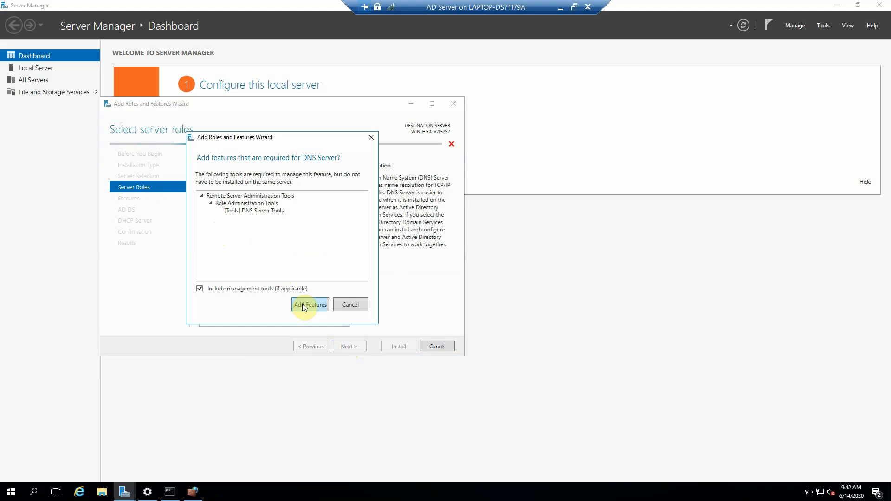
pyautogui.click(310, 304)
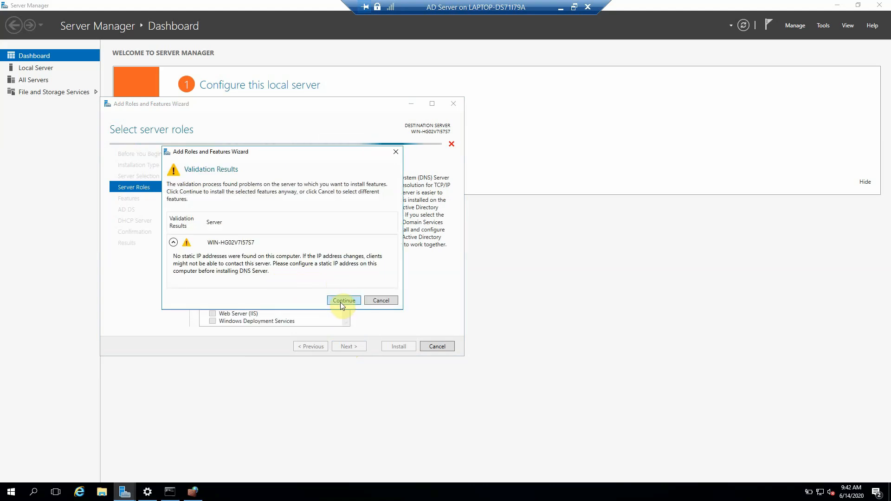
pyautogui.click(344, 300)
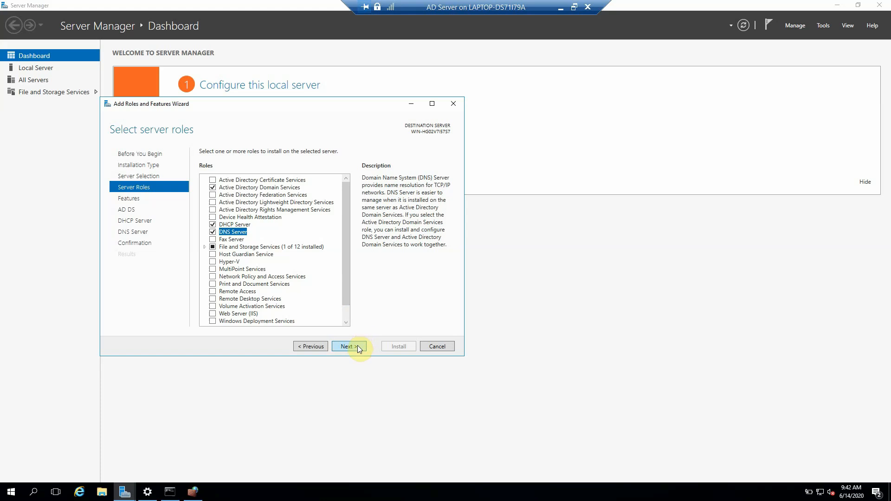
# - Keep the default features and advance past the AD DS, DHCP and DNS pages to the confirmation summary
pyautogui.click(348, 346)
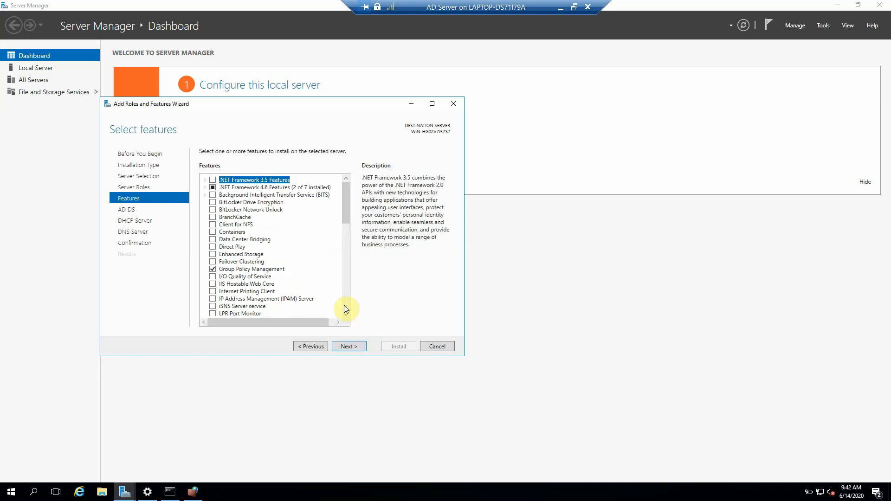
pyautogui.moveTo(265, 235)
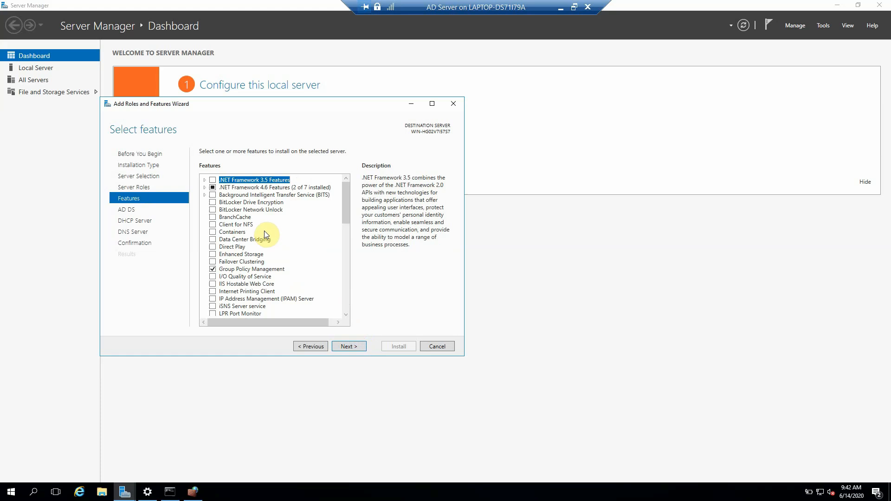
pyautogui.moveTo(356, 208)
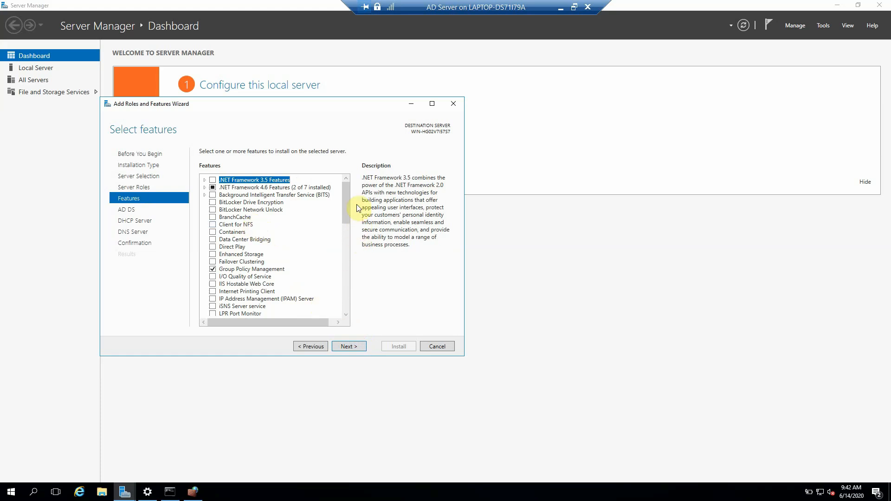
pyautogui.scroll(-3)
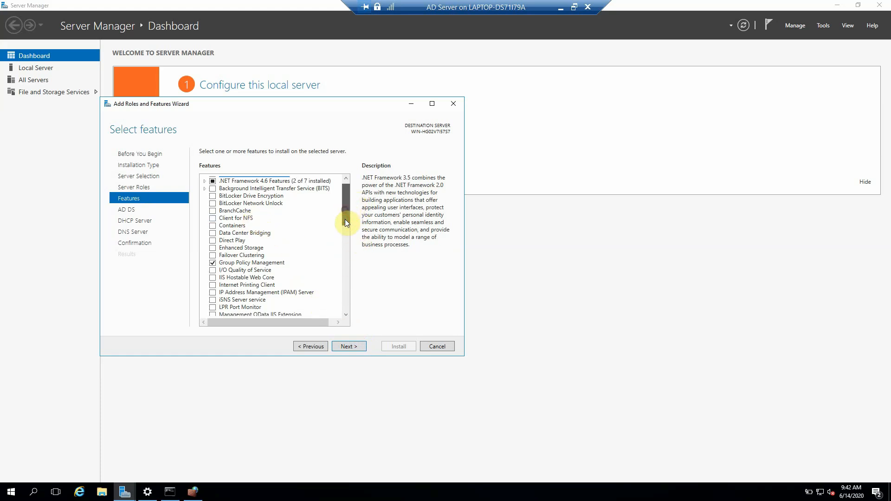
pyautogui.scroll(-3)
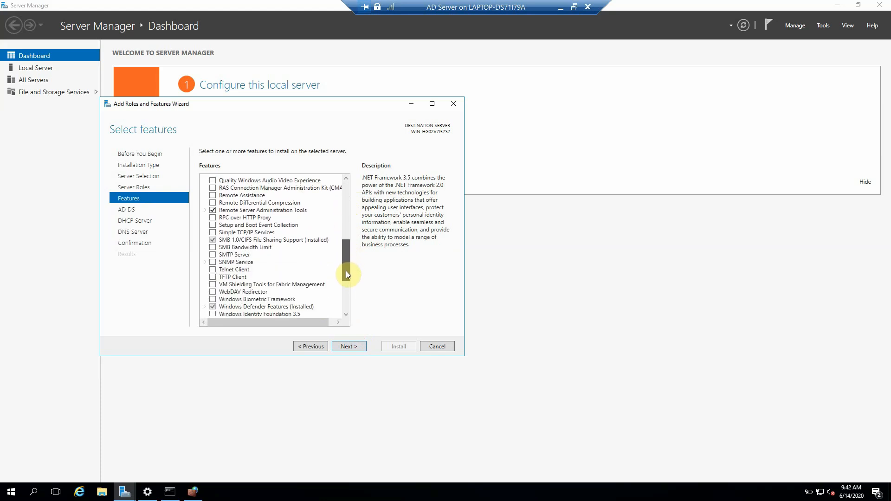
pyautogui.scroll(-3)
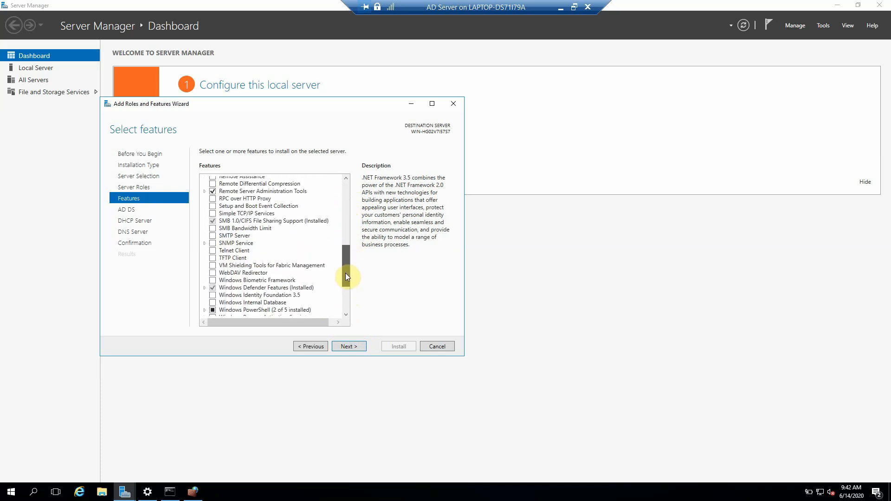
pyautogui.scroll(-3)
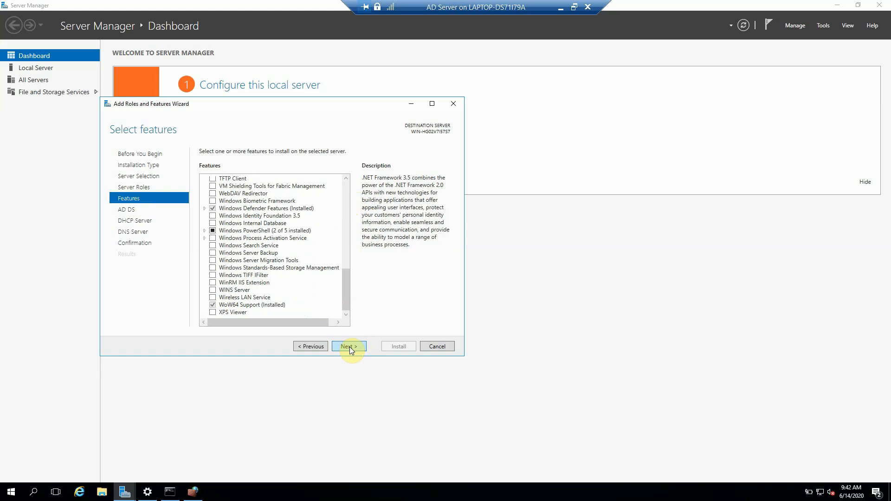
pyautogui.click(348, 346)
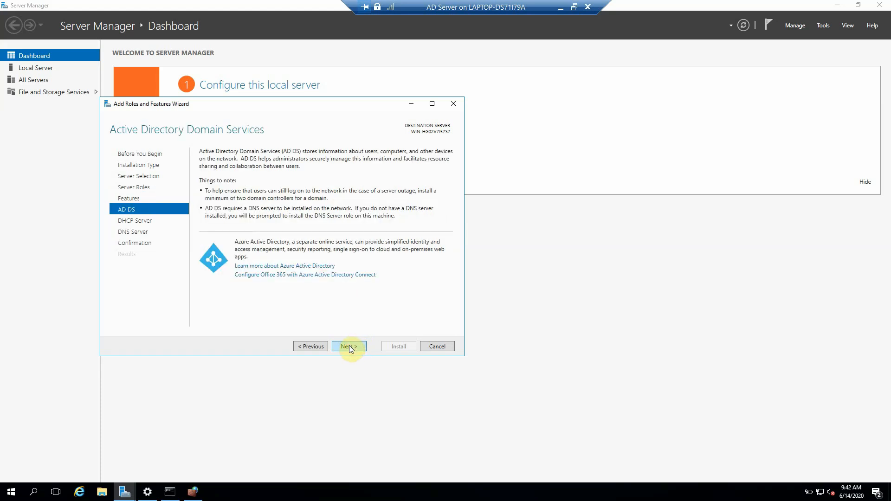
pyautogui.click(349, 346)
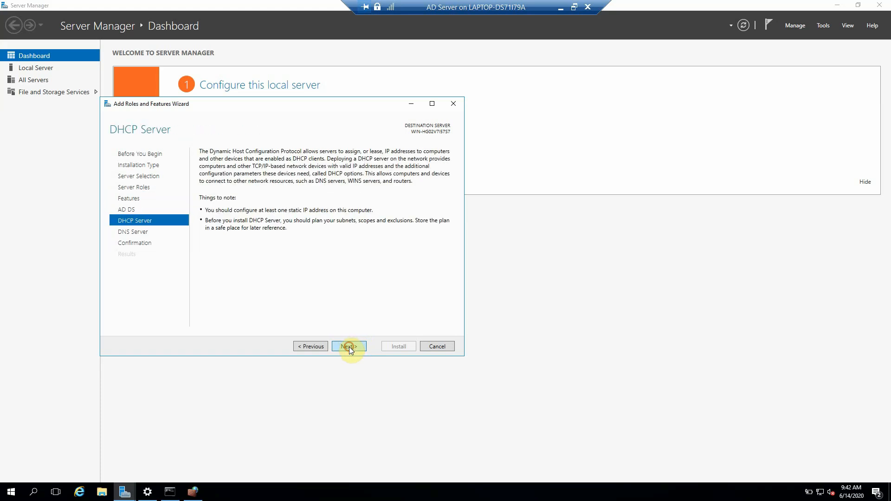
pyautogui.click(348, 346)
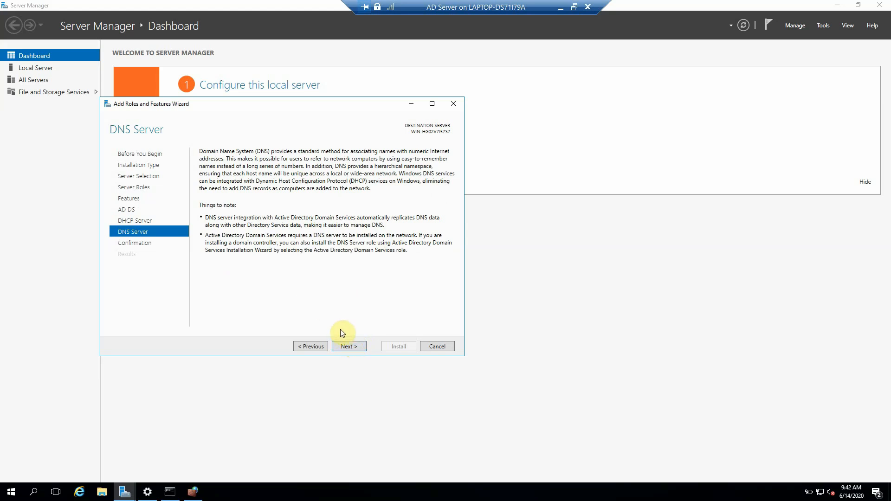
pyautogui.click(348, 347)
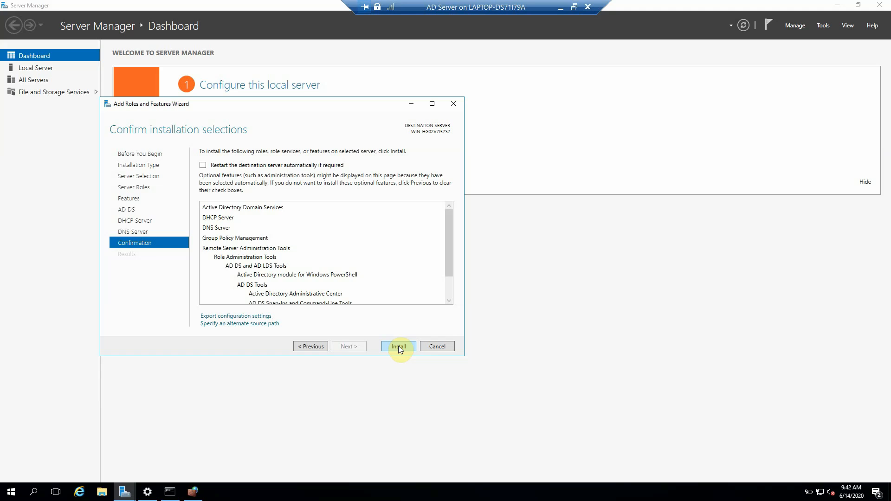
# - Start installing AD DS, DHCP Server, DNS Server and their management tools
pyautogui.click(398, 346)
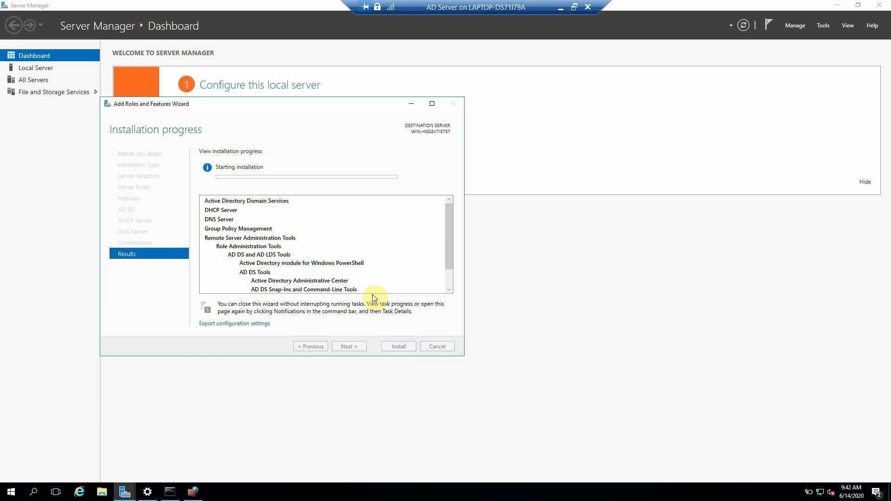
pyautogui.moveTo(541, 185)
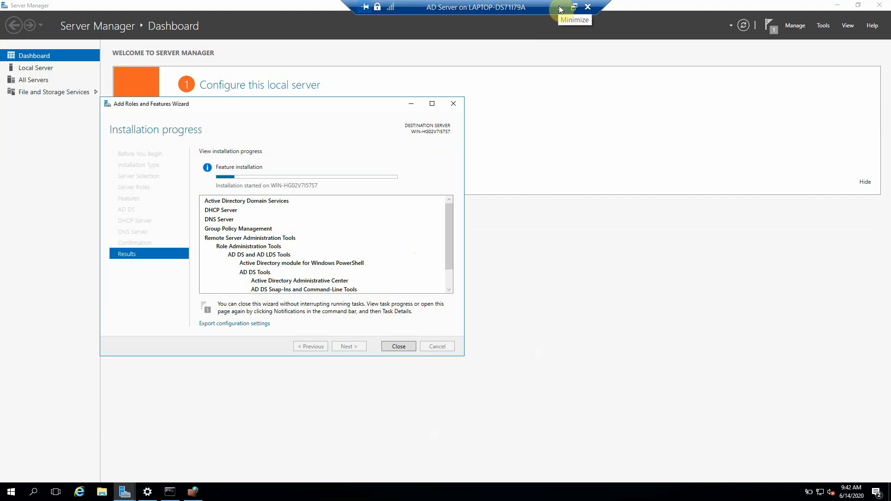
pyautogui.moveTo(538, 29)
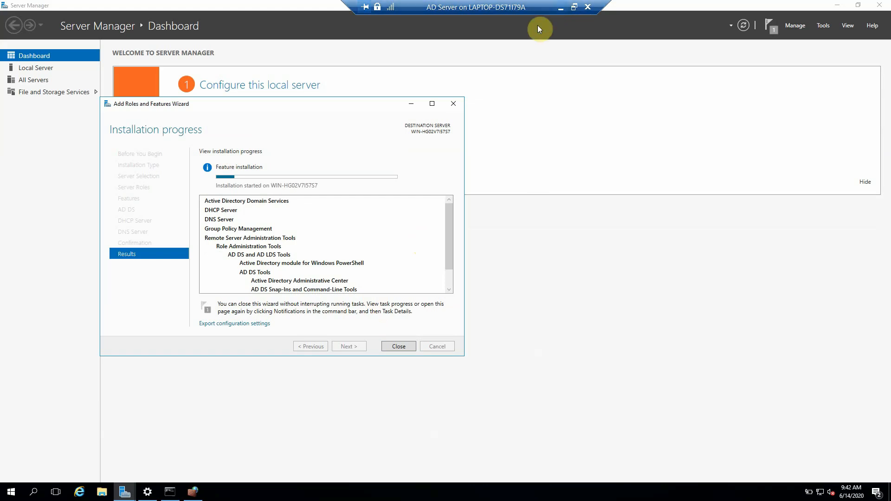
pyautogui.moveTo(528, 35)
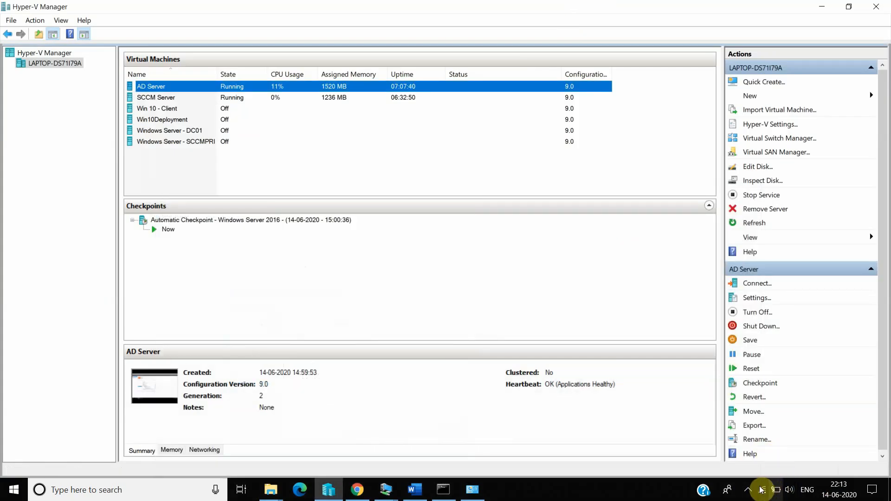
# - Check the background apps on the host, then return to the AD Server virtual machine window
pyautogui.click(747, 489)
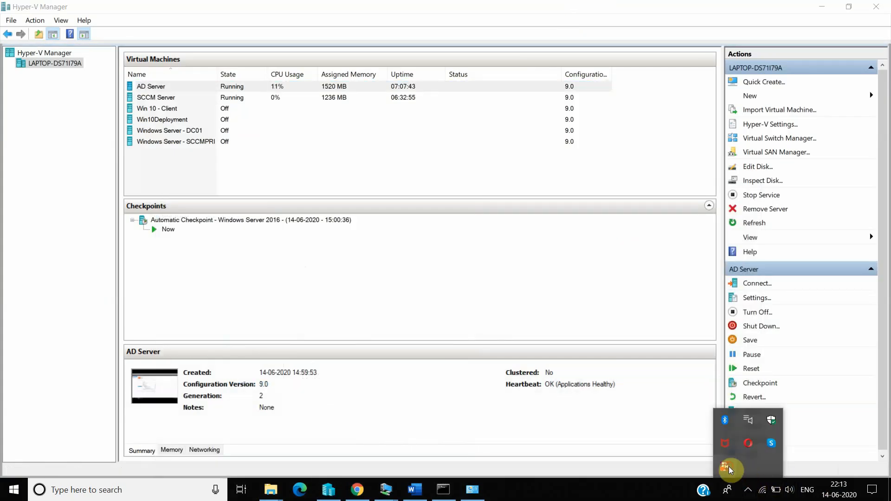
pyautogui.rightClick(725, 467)
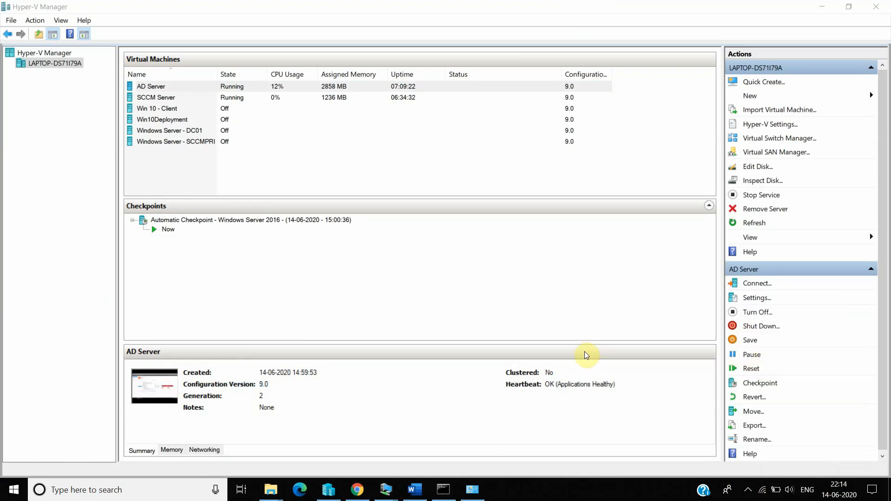
pyautogui.moveTo(385, 489)
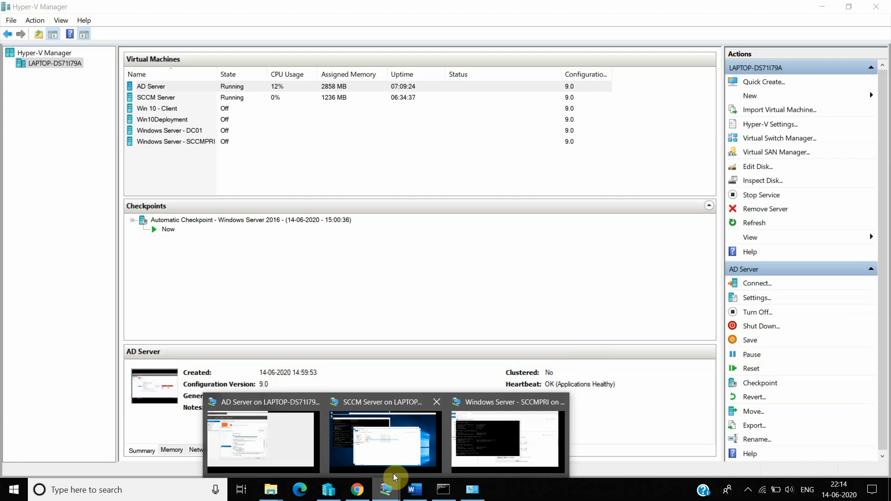
pyautogui.click(384, 440)
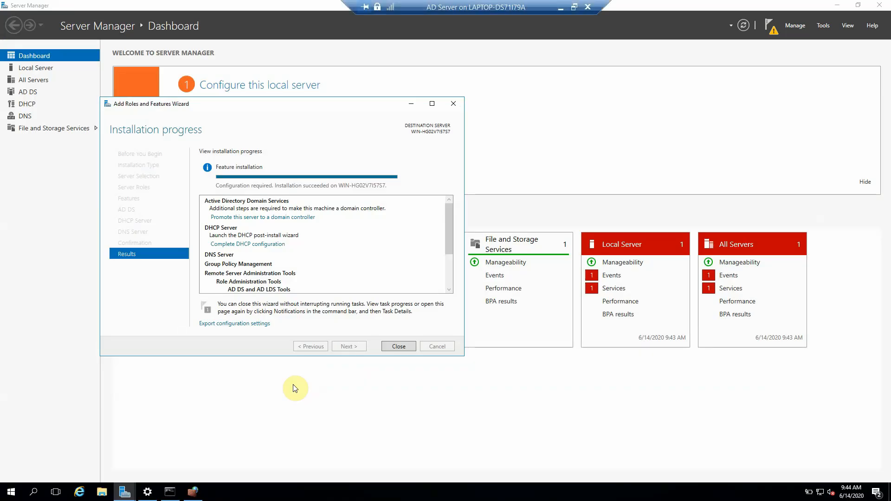
pyautogui.moveTo(317, 174)
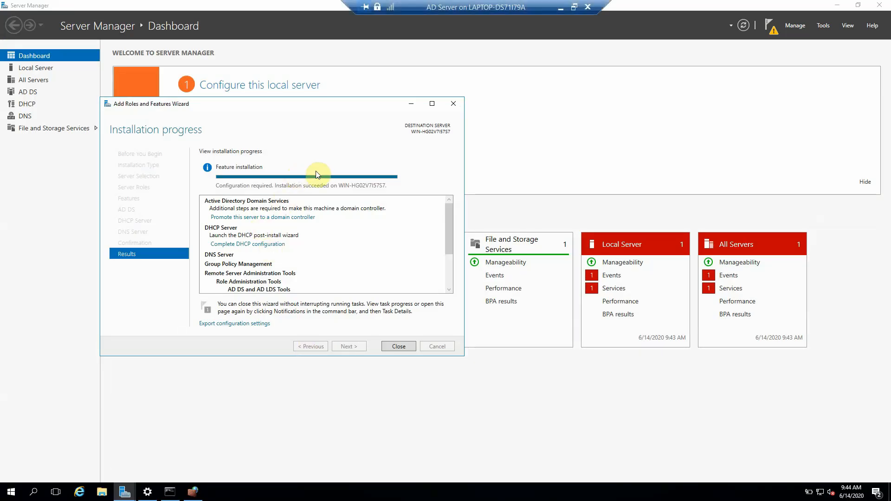
pyautogui.moveTo(250, 196)
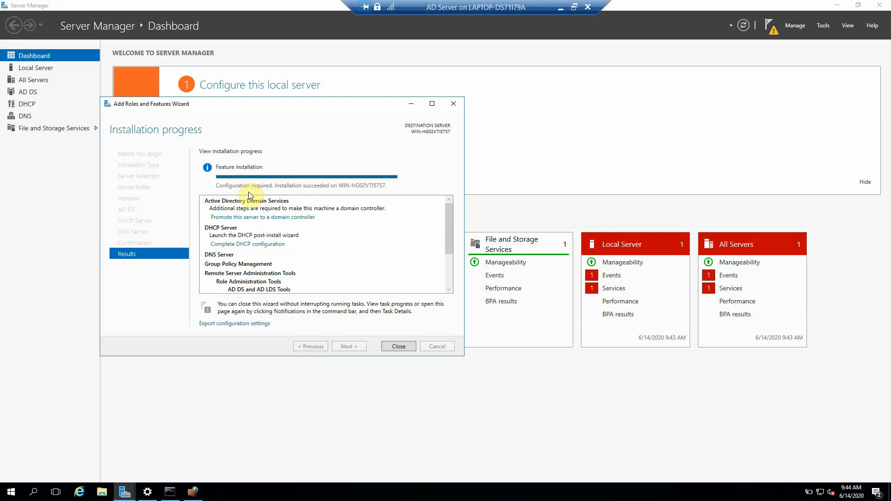
pyautogui.moveTo(331, 193)
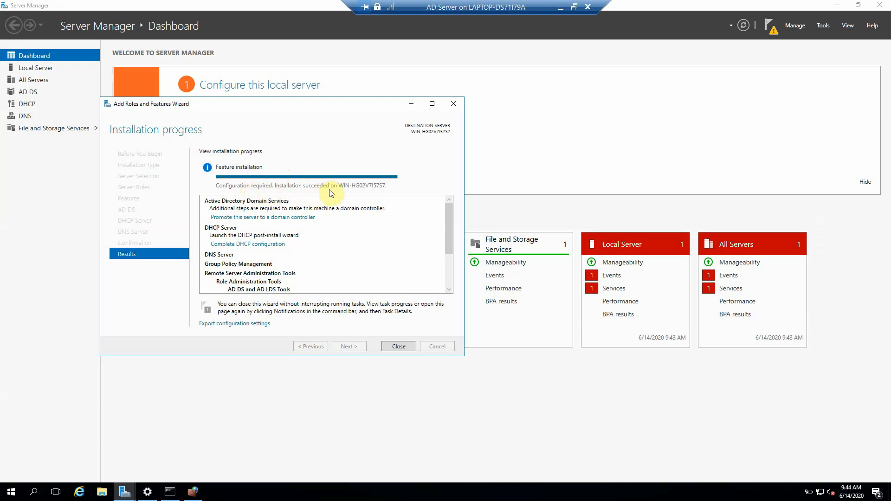
pyautogui.moveTo(398, 346)
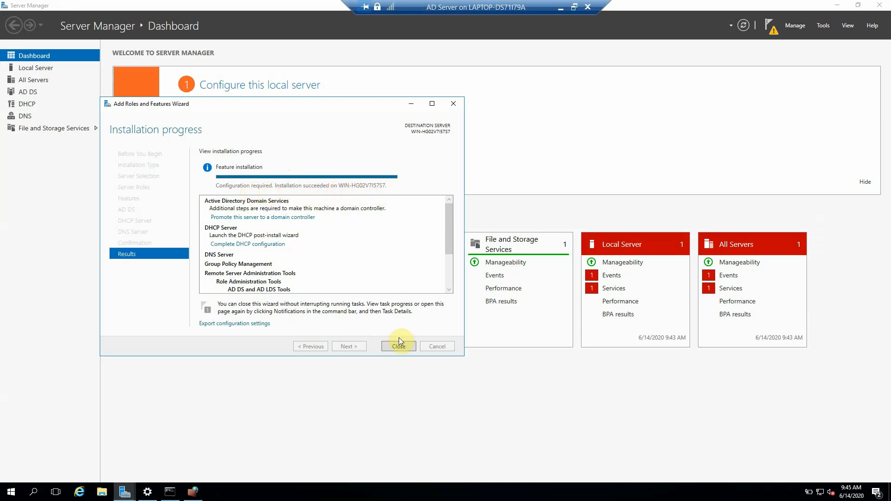
# - Close the completed wizard and show the pending post-deployment notifications
pyautogui.click(398, 347)
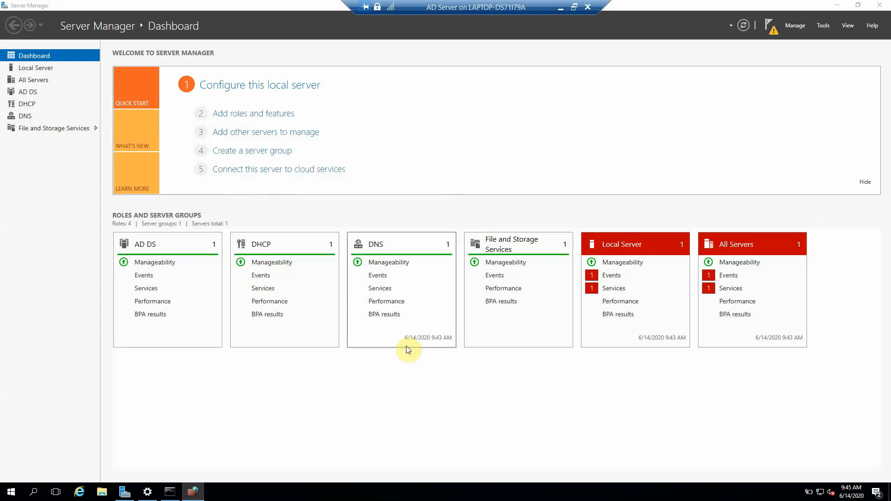
pyautogui.moveTo(370, 209)
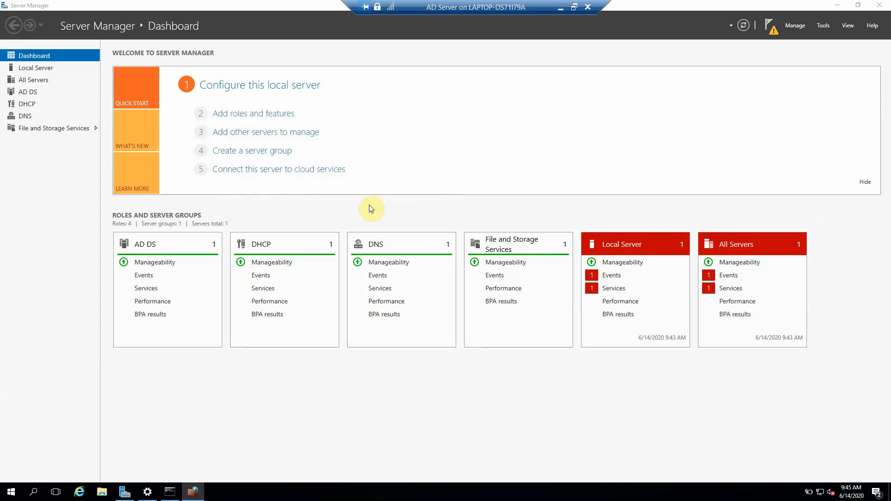
pyautogui.moveTo(846, 25)
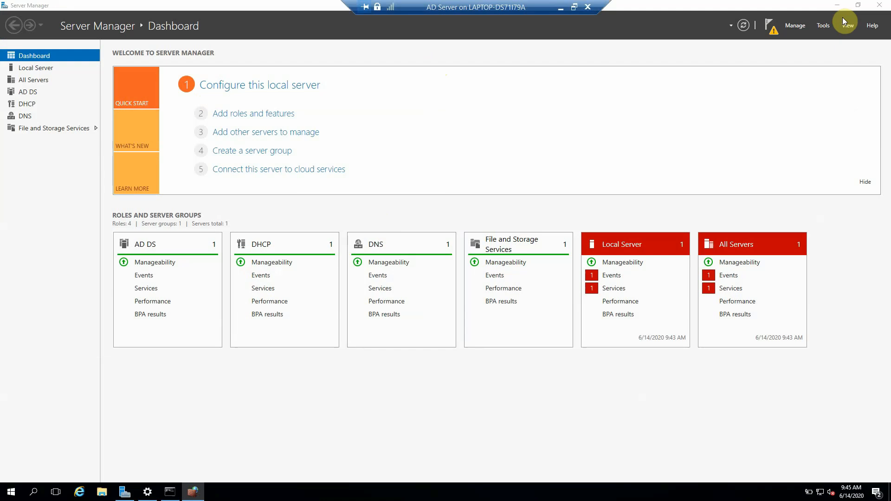
pyautogui.click(771, 25)
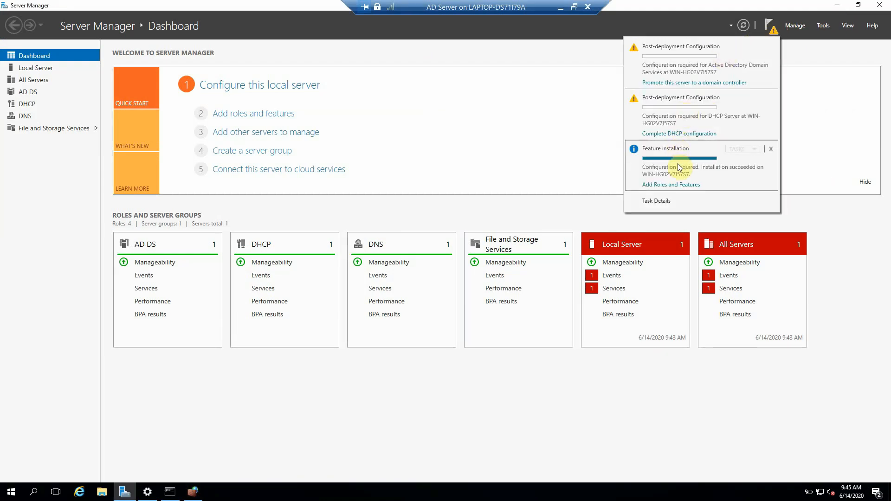
pyautogui.moveTo(689, 86)
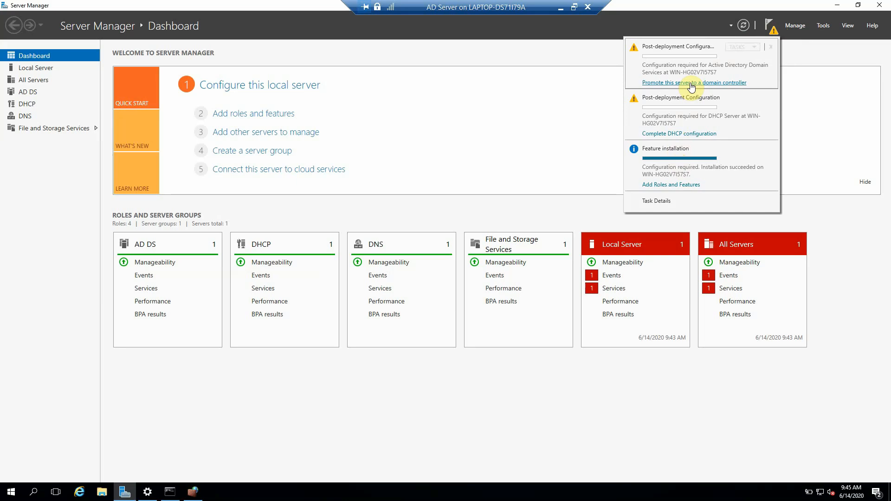
# - Begin promoting the server to a domain controller, choosing to add a new forest
pyautogui.click(693, 83)
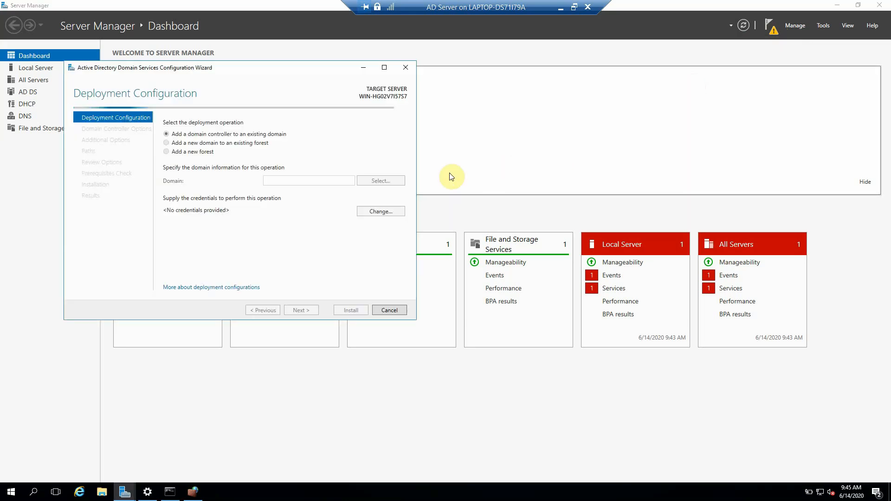
pyautogui.moveTo(179, 148)
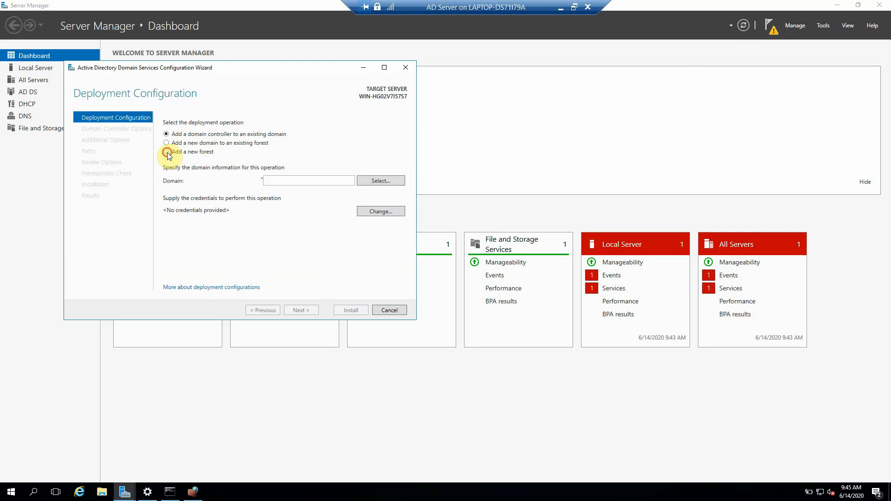
pyautogui.click(166, 151)
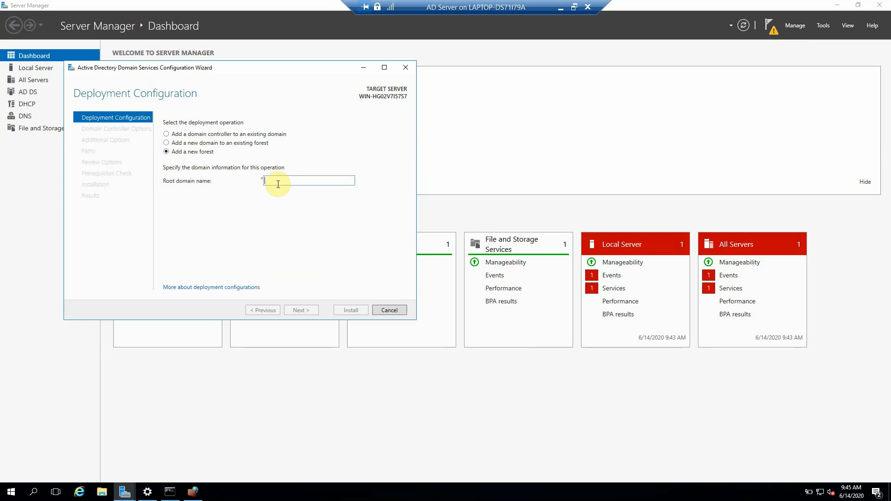
pyautogui.write('K')
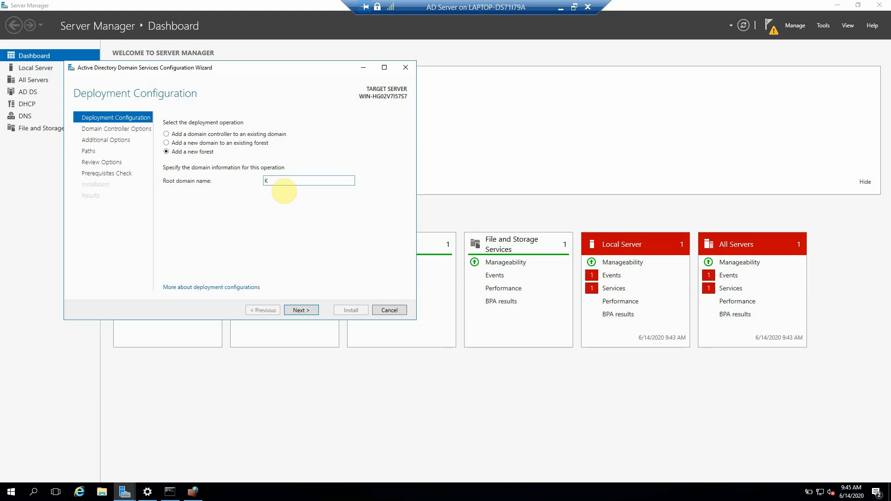
pyautogui.write('PS')
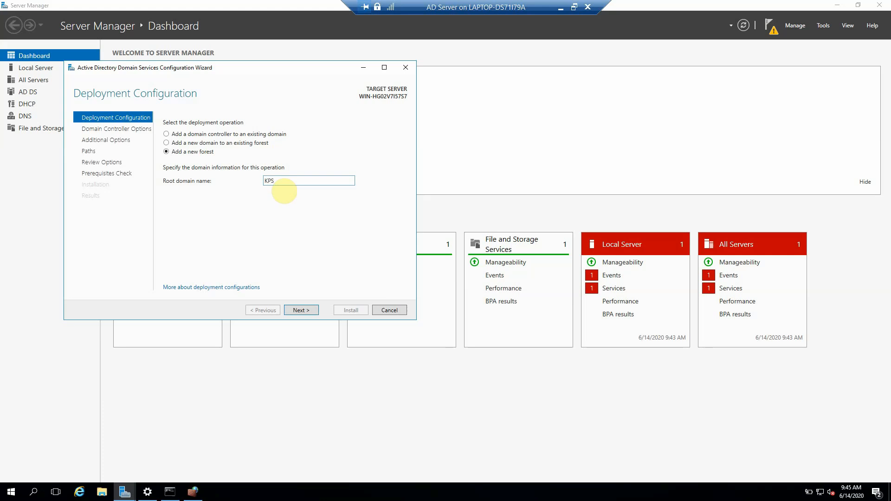
pyautogui.click(309, 181)
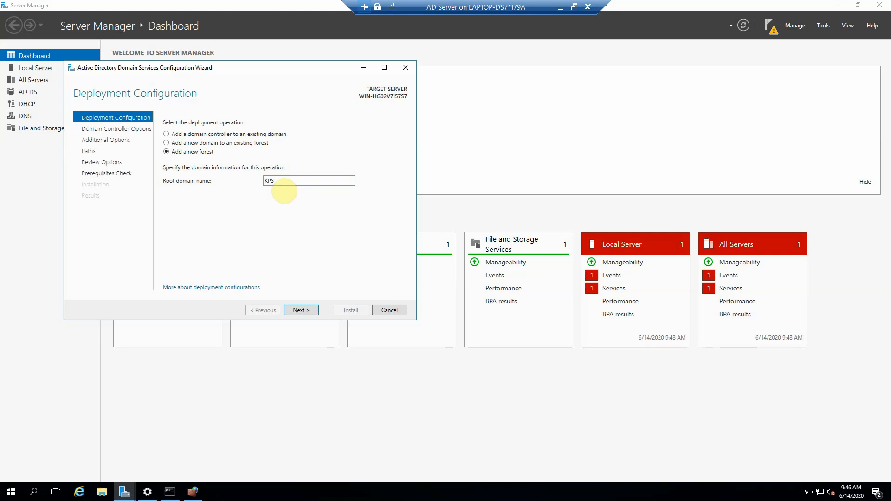
# - Enter KPSTechnicalLabs.local as the root domain name and continue to the next page
pyautogui.write('Technica')
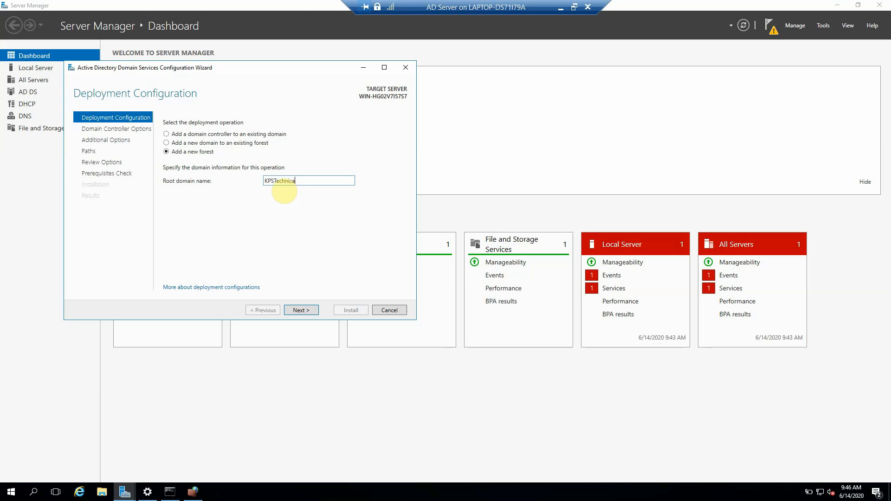
pyautogui.write('Lan')
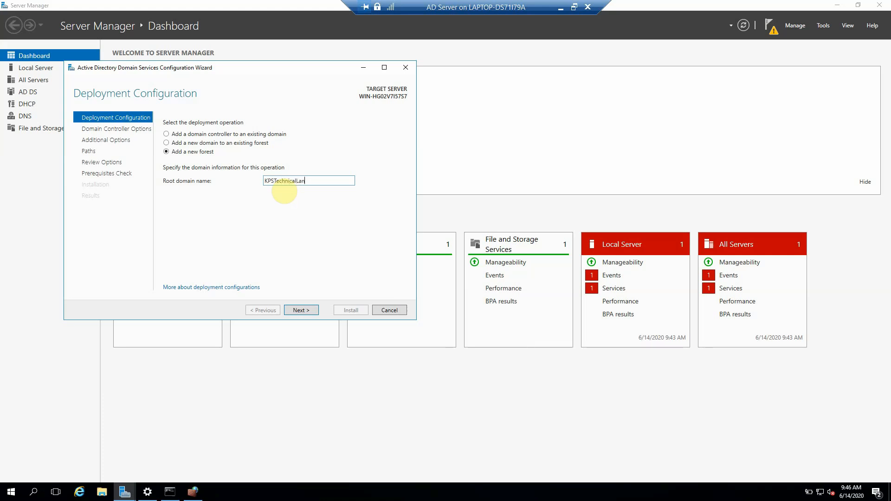
pyautogui.write('Labs.c')
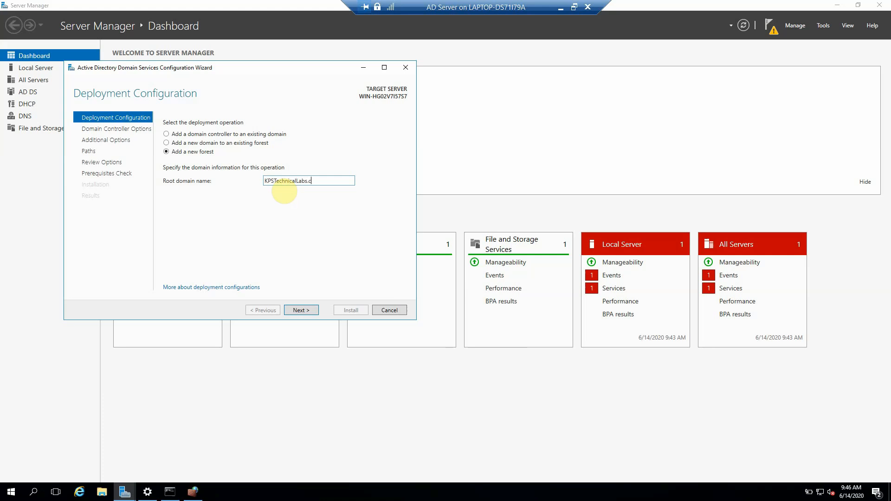
pyautogui.press('backspace')
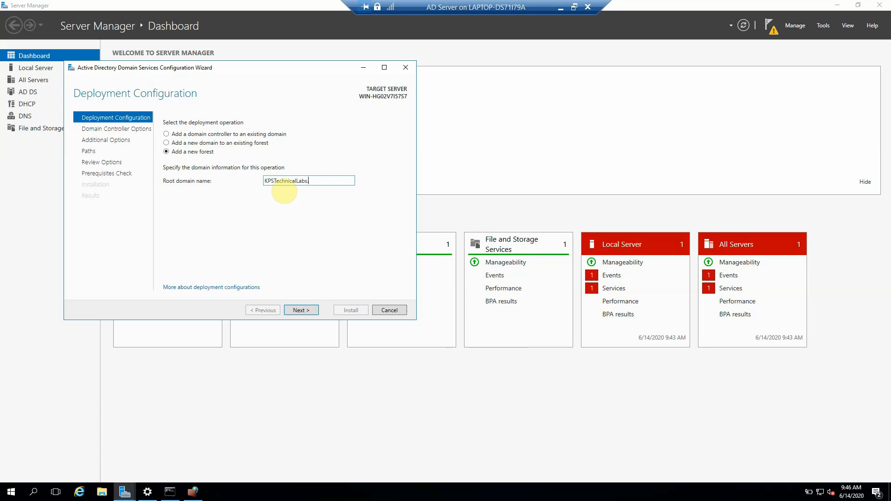
pyautogui.write('.local')
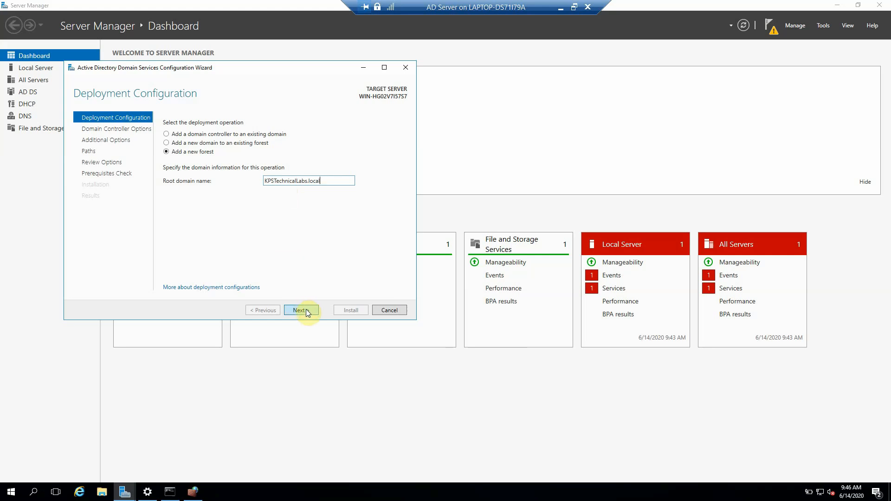
pyautogui.click(301, 310)
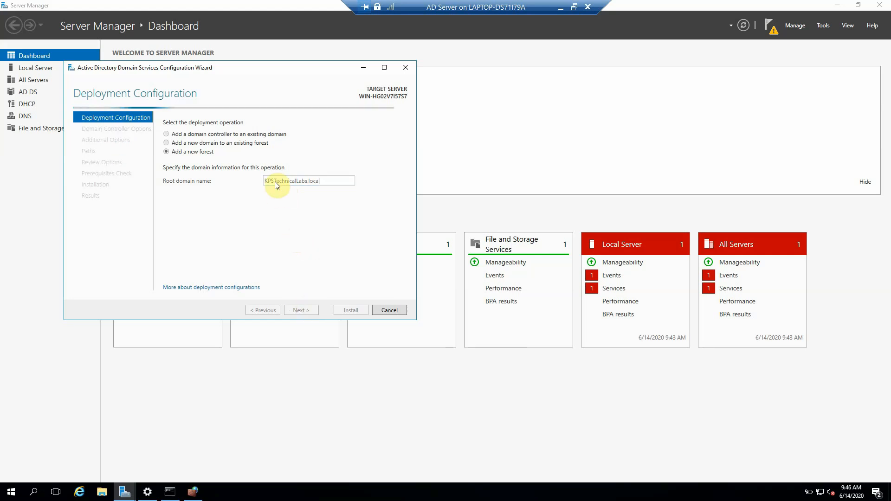
pyautogui.moveTo(271, 213)
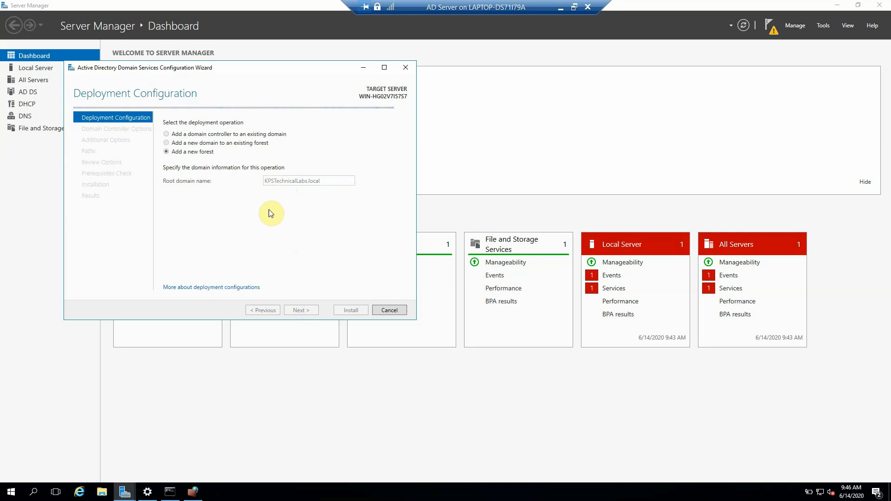
# - Enter and confirm the DSRM password at Windows Server 2016 functional levels, then proceed to DNS Options with delegation unchecked
pyautogui.click(301, 310)
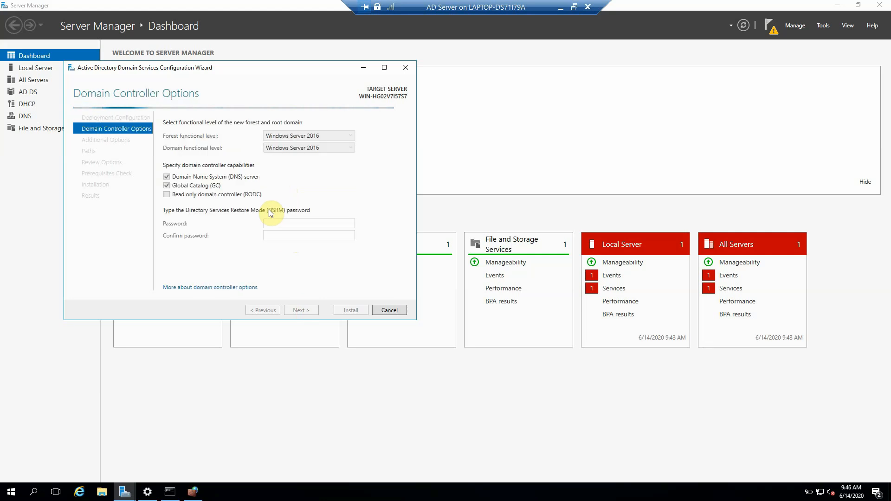
pyautogui.moveTo(181, 181)
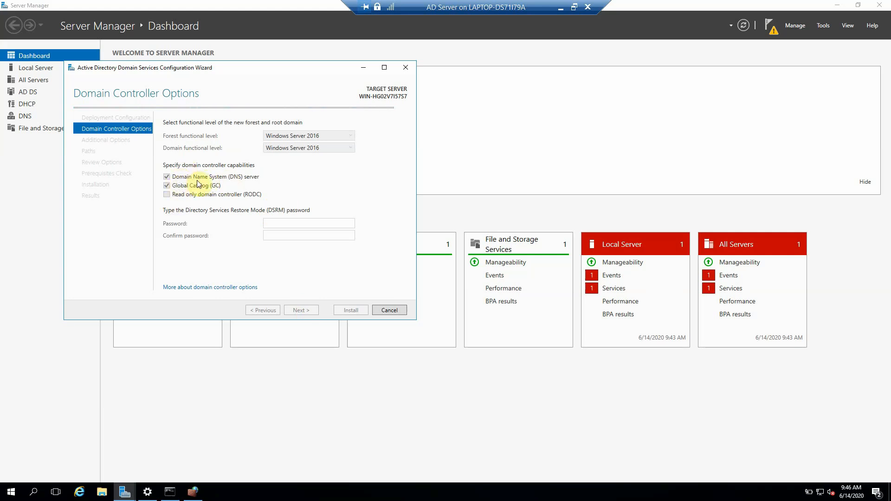
pyautogui.moveTo(209, 196)
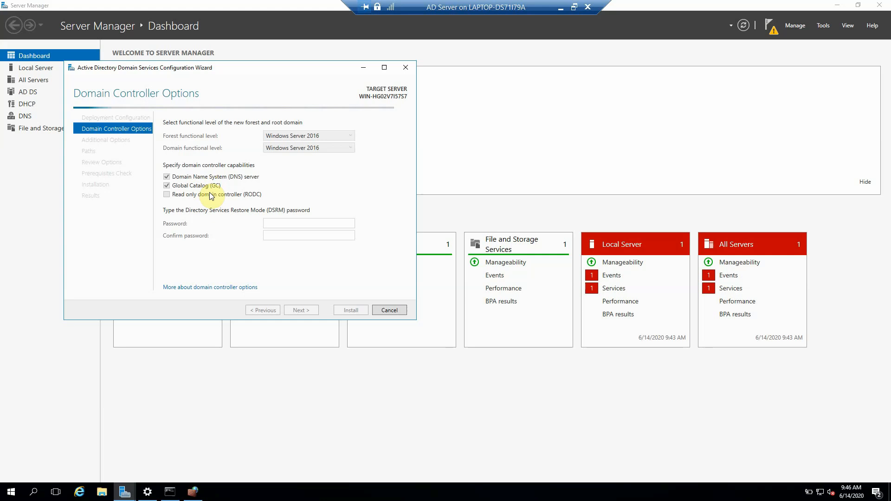
pyautogui.moveTo(284, 223)
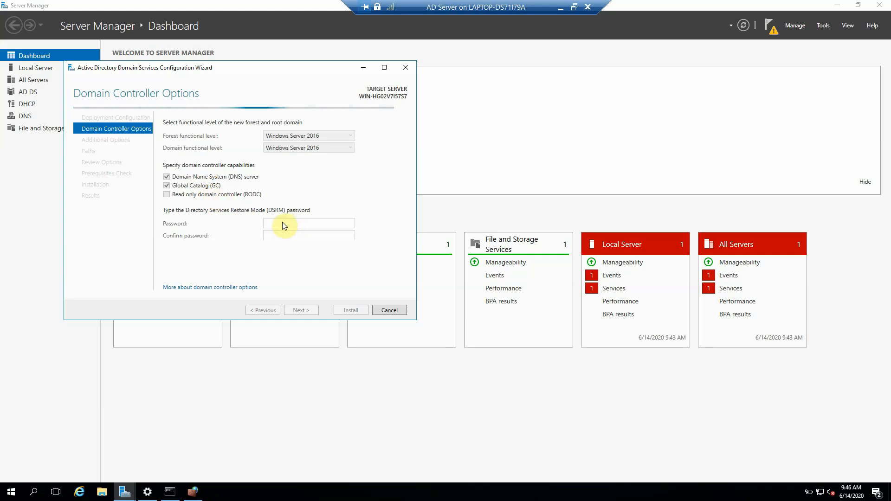
pyautogui.moveTo(302, 178)
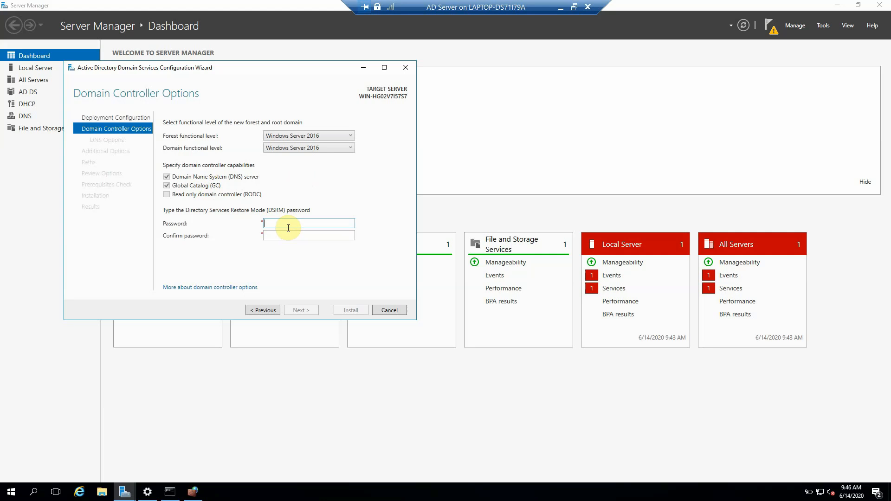
pyautogui.write('•')
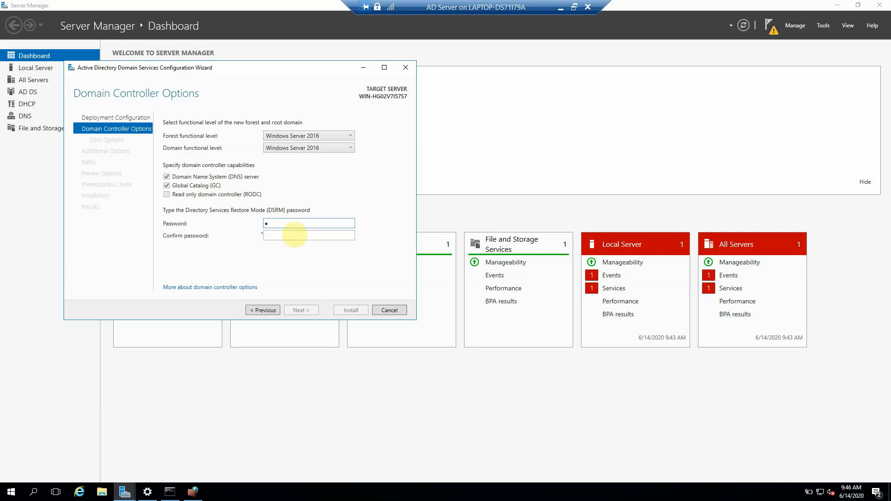
pyautogui.write('•')
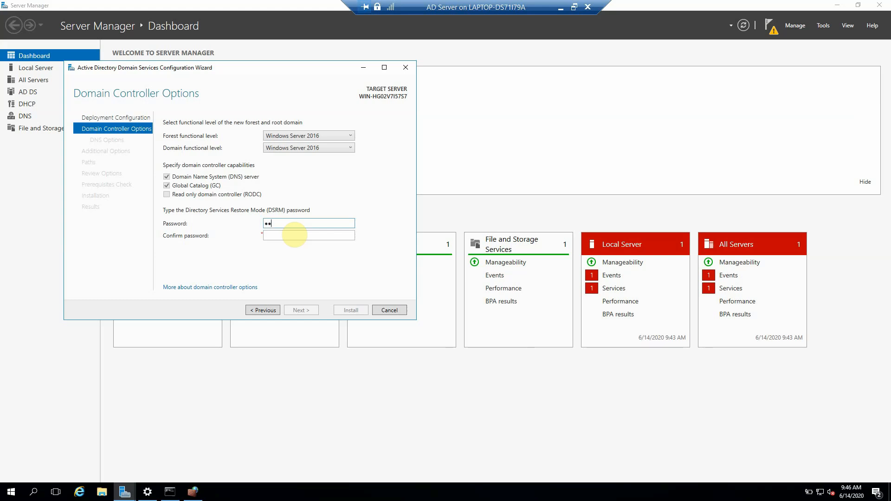
pyautogui.write('password')
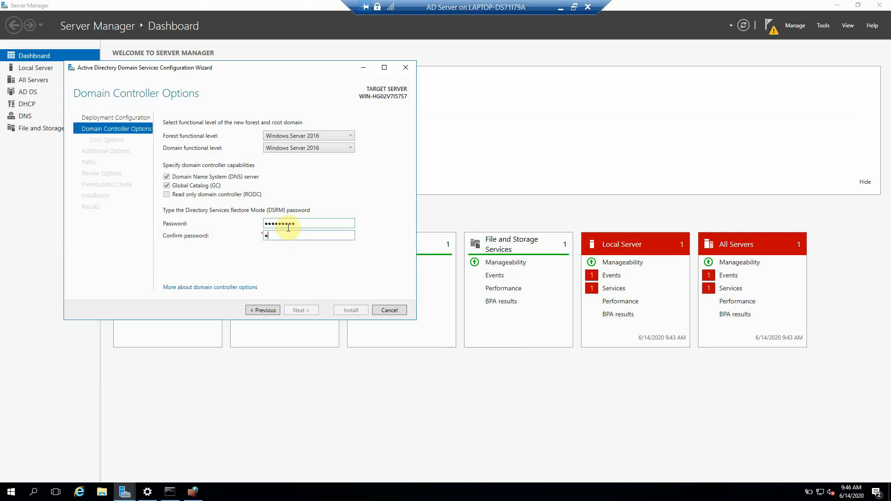
pyautogui.write('password')
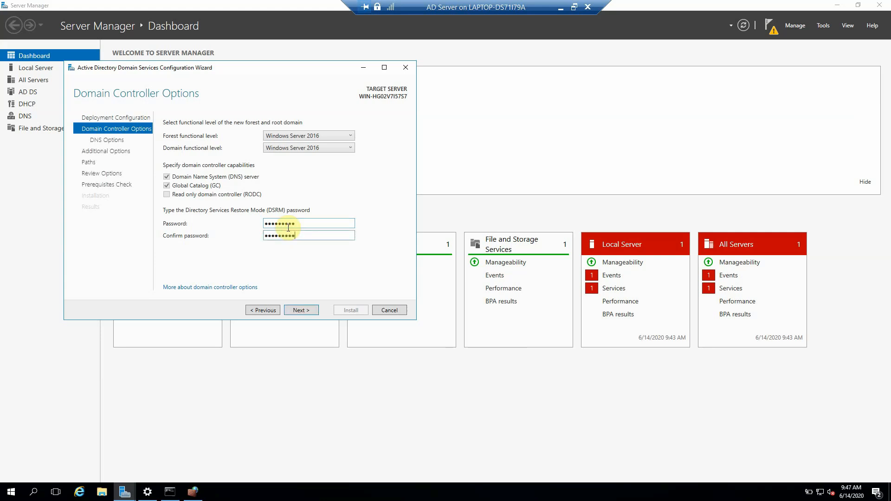
pyautogui.click(300, 310)
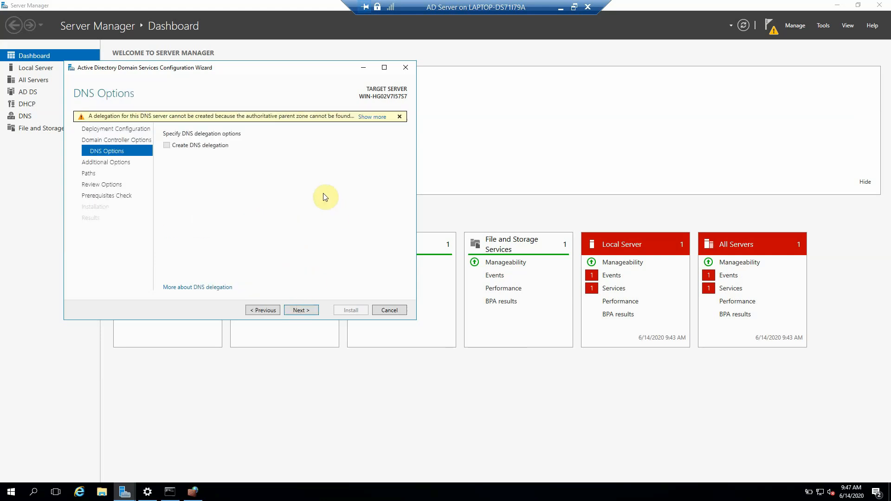
pyautogui.moveTo(290, 275)
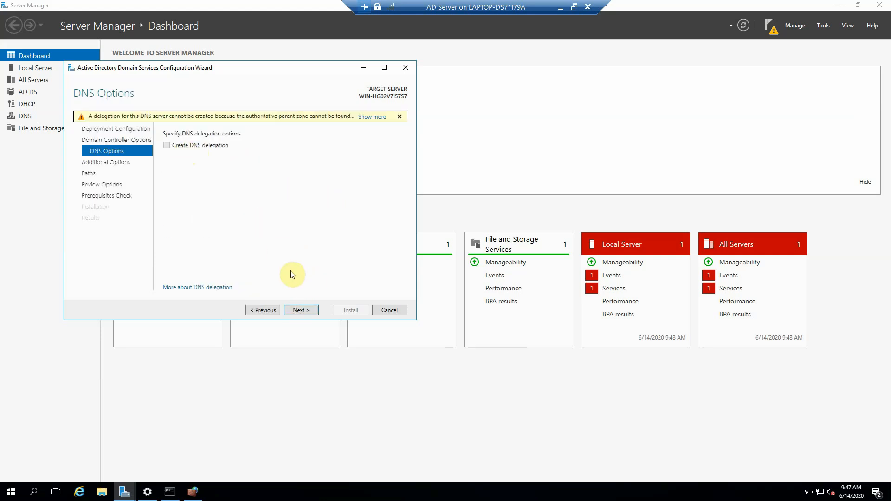
# - Continue past DNS Options, accept NetBIOS name KPSTECHNICALLAB, and reach the Paths step
pyautogui.click(301, 310)
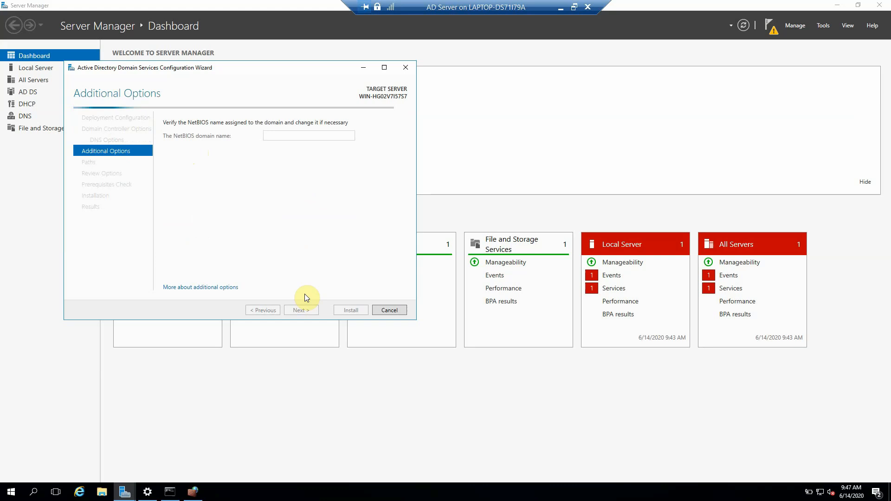
pyautogui.moveTo(279, 141)
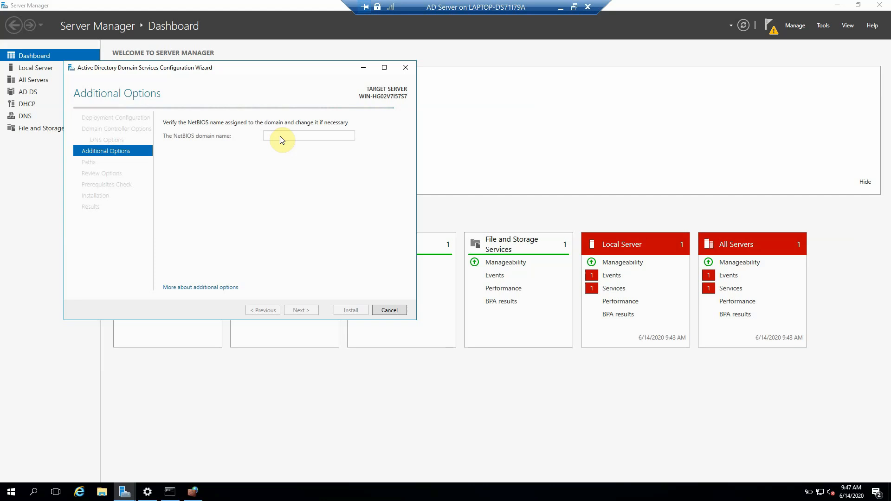
pyautogui.moveTo(334, 179)
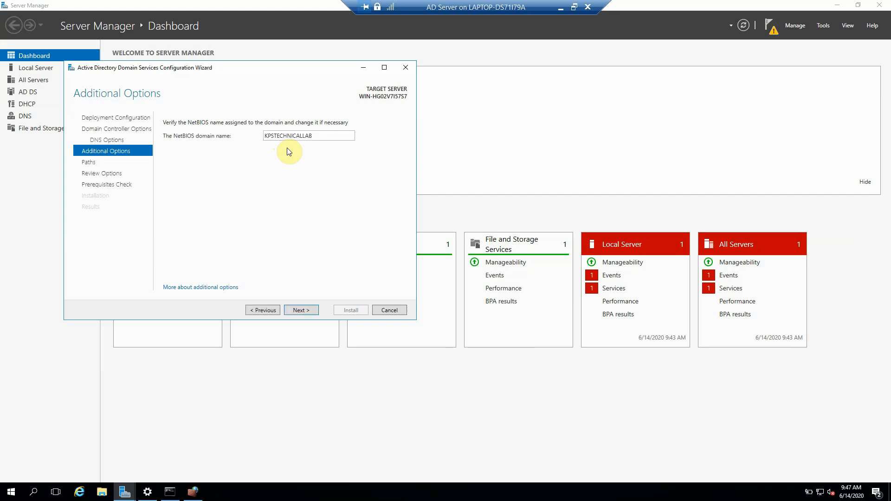
pyautogui.moveTo(299, 145)
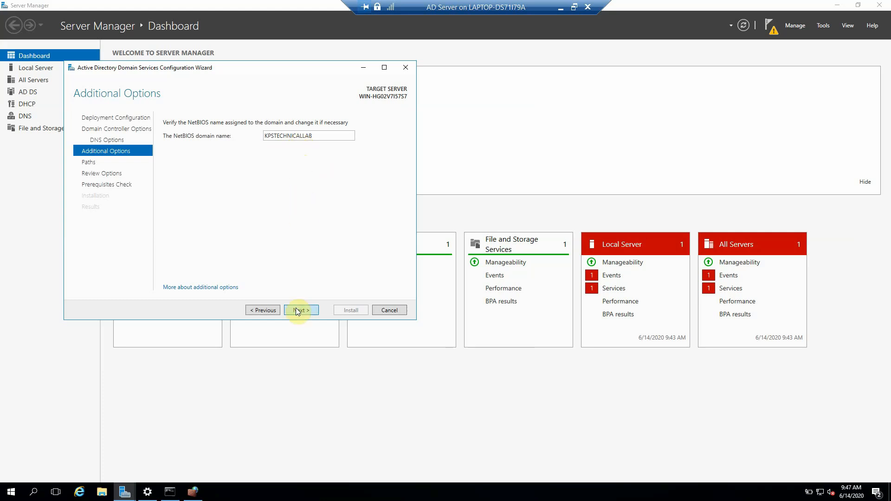
pyautogui.click(300, 310)
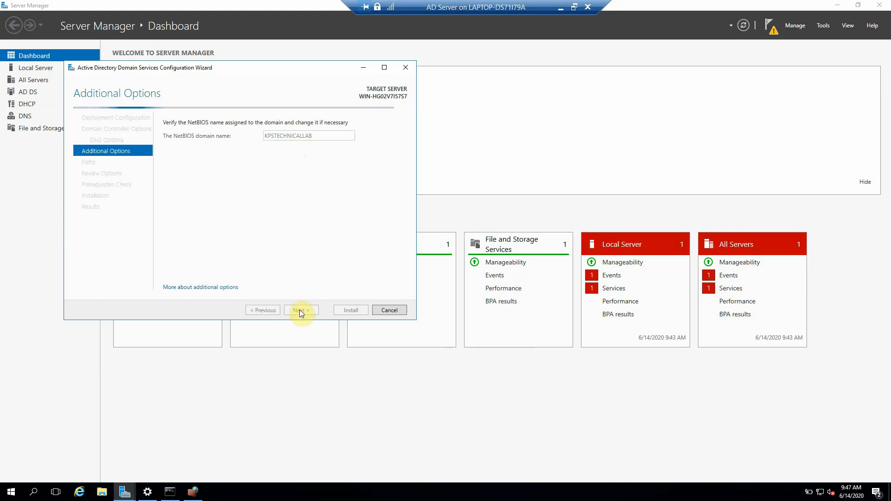
pyautogui.moveTo(297, 226)
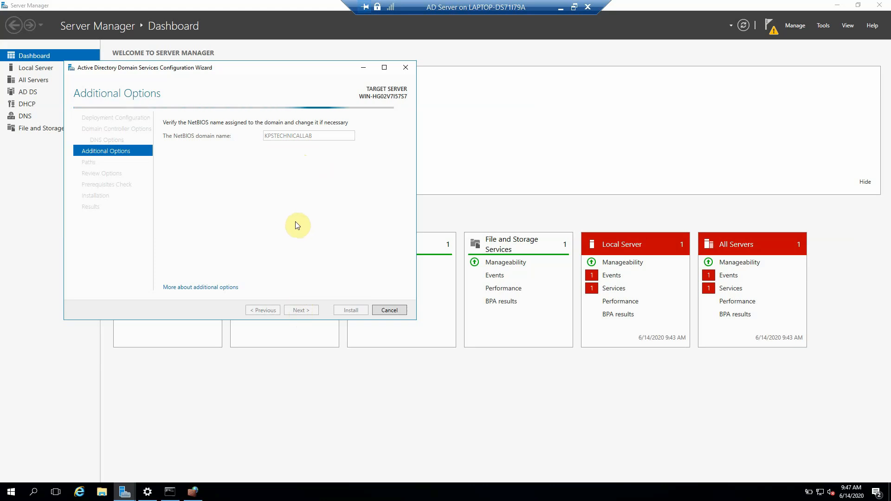
pyautogui.moveTo(293, 199)
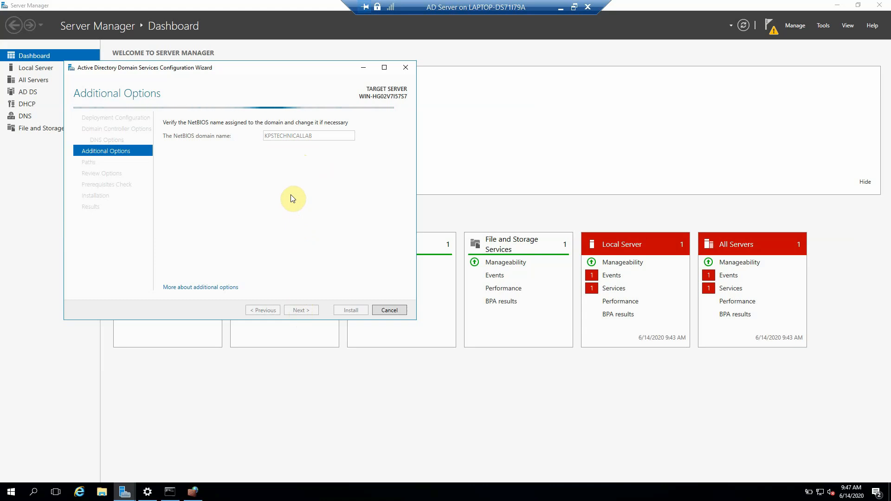
pyautogui.moveTo(325, 176)
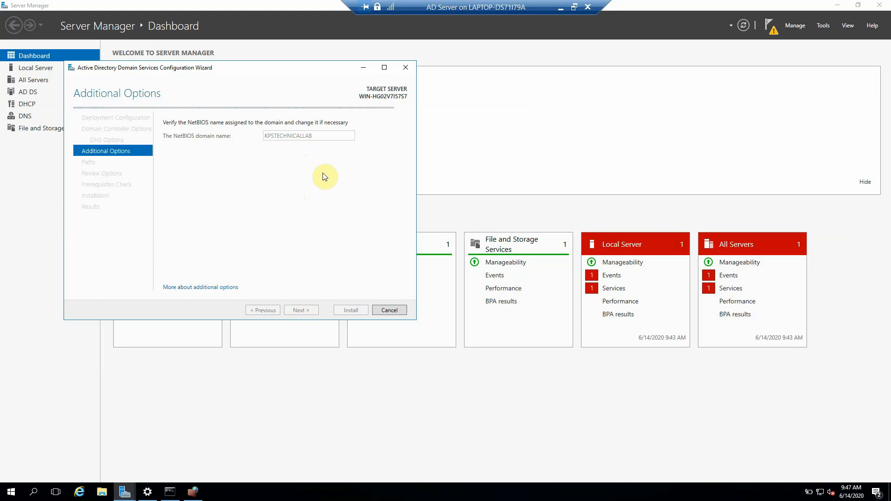
pyautogui.click(301, 310)
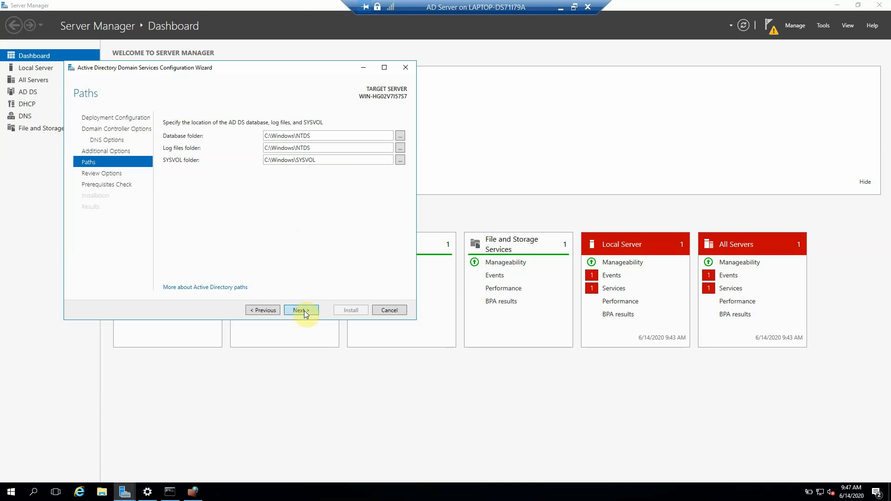
# - Accept default NTDS and SYSVOL folders and the review summary so prerequisite checks run
pyautogui.click(300, 310)
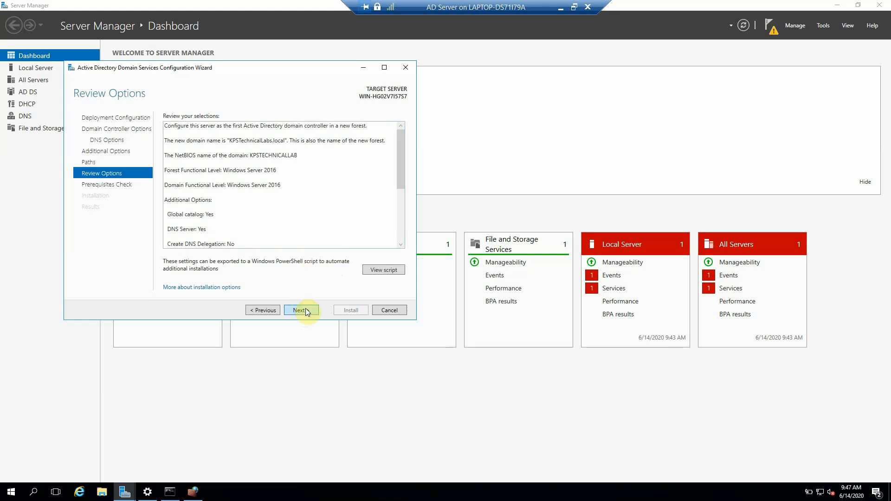
pyautogui.click(301, 310)
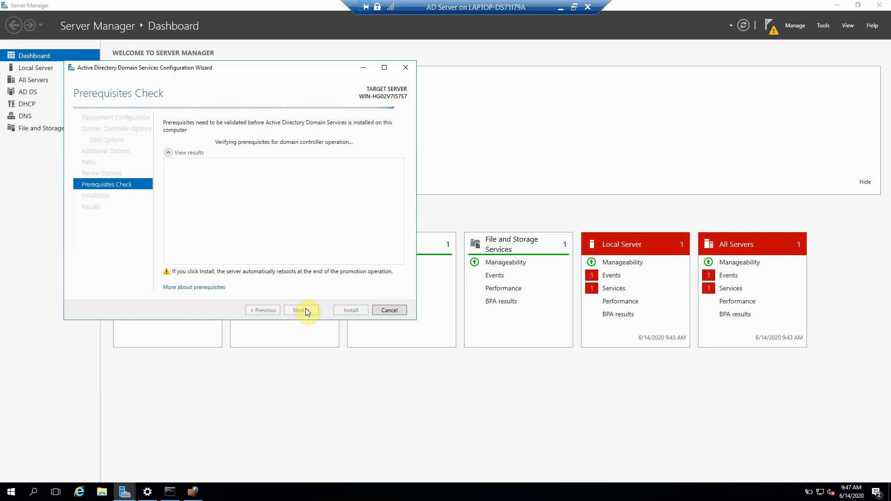
pyautogui.moveTo(331, 252)
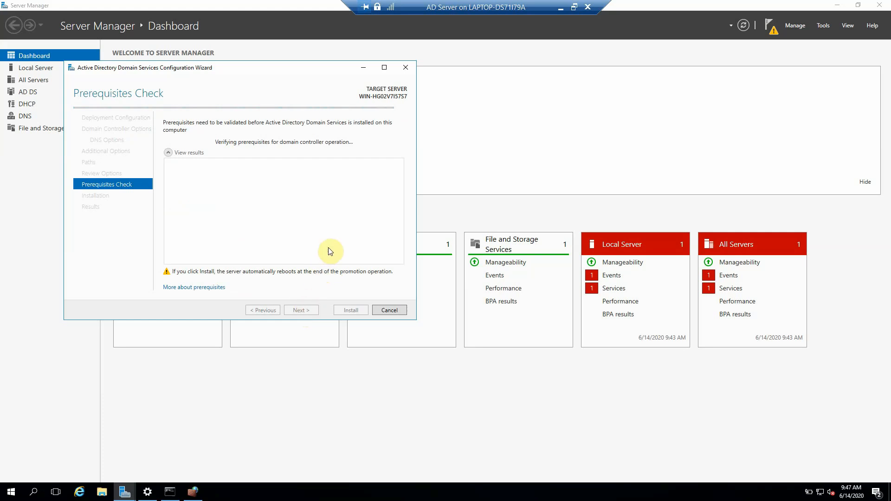
pyautogui.moveTo(322, 238)
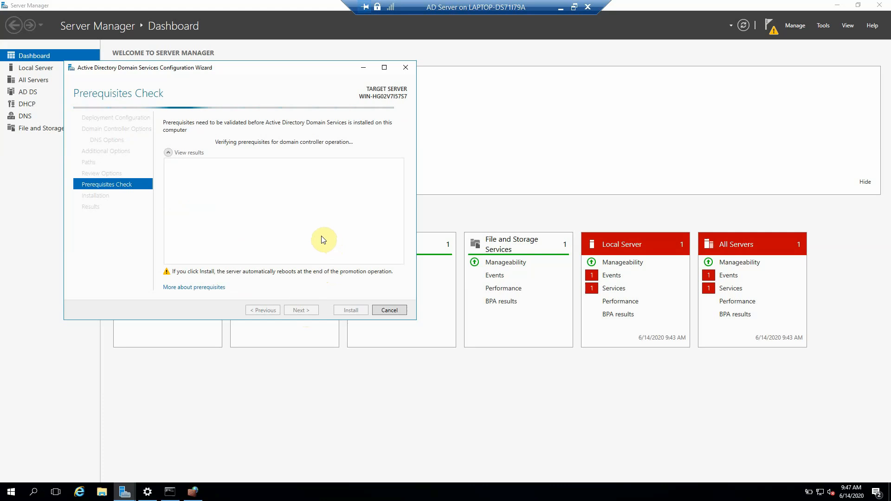
pyautogui.moveTo(316, 186)
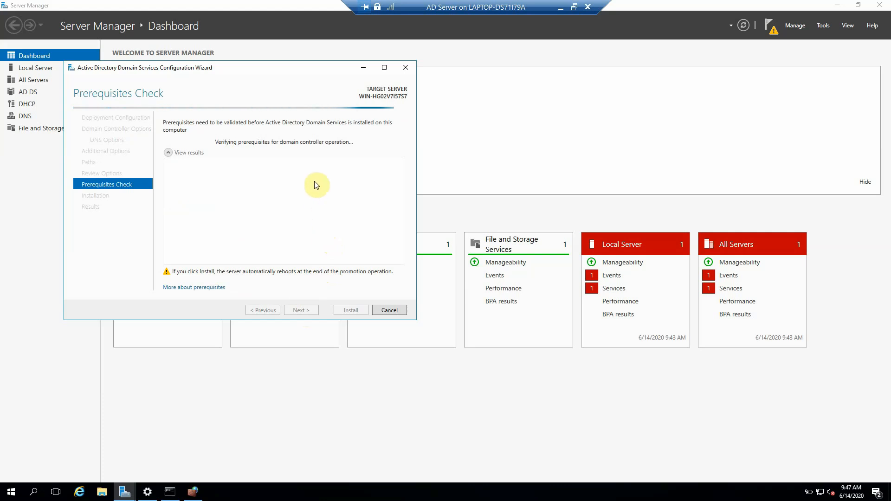
pyautogui.moveTo(267, 158)
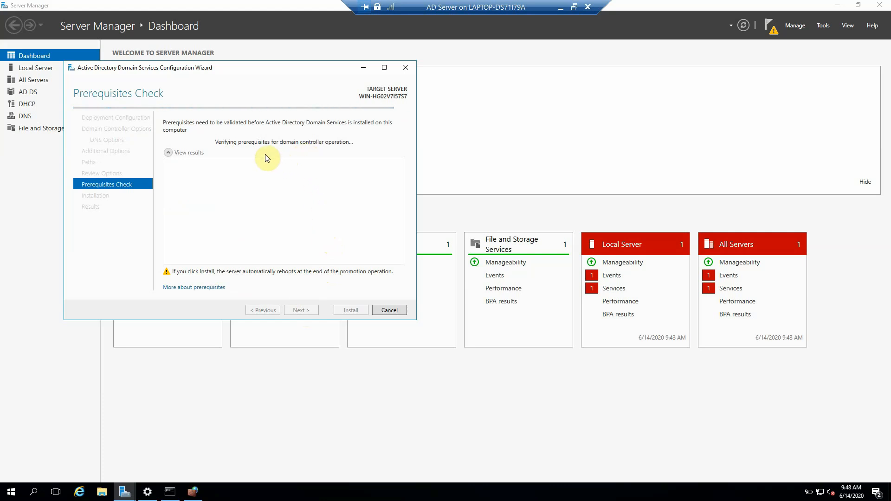
pyautogui.moveTo(261, 158)
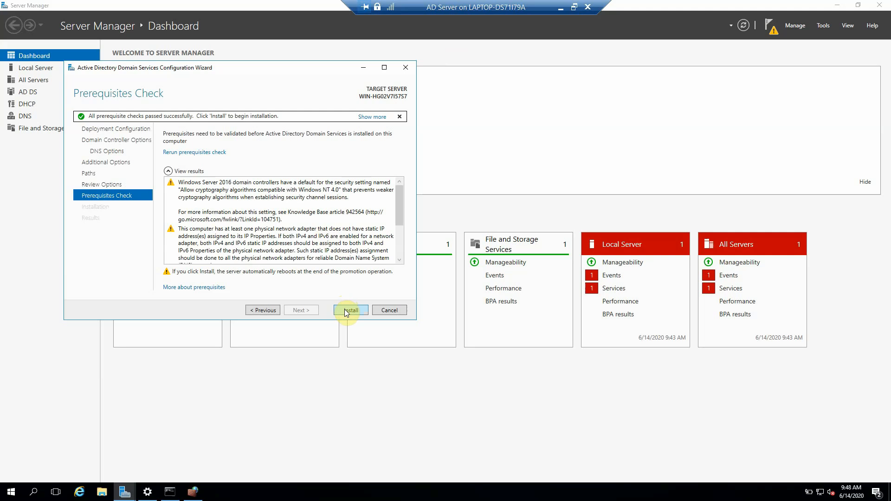
# - Start the AD DS installation that promotes the server to domain controller
pyautogui.click(350, 310)
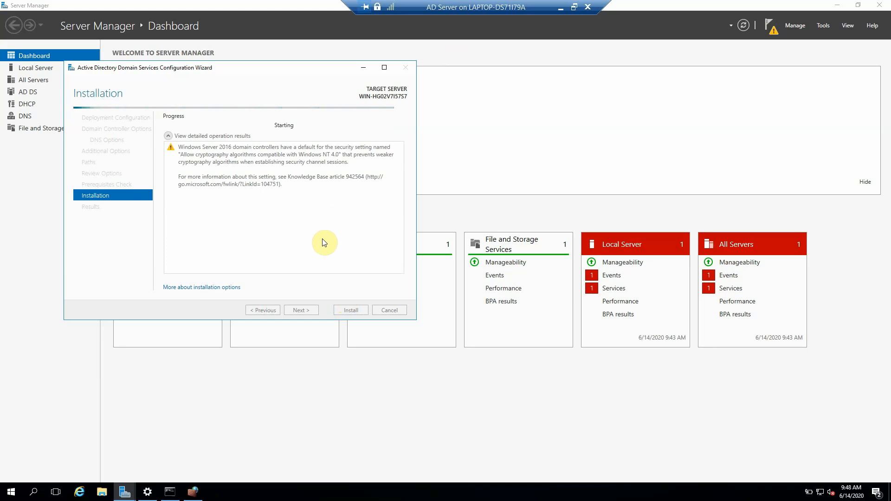
pyautogui.moveTo(263, 172)
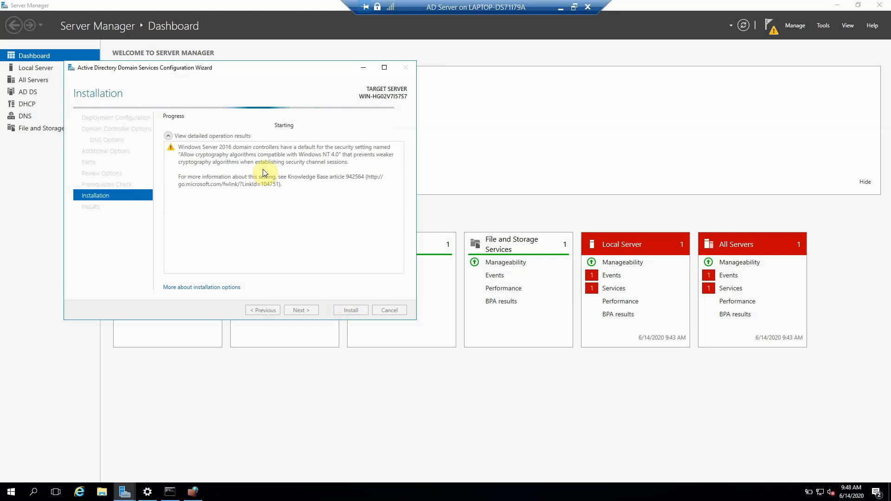
pyautogui.moveTo(172, 151)
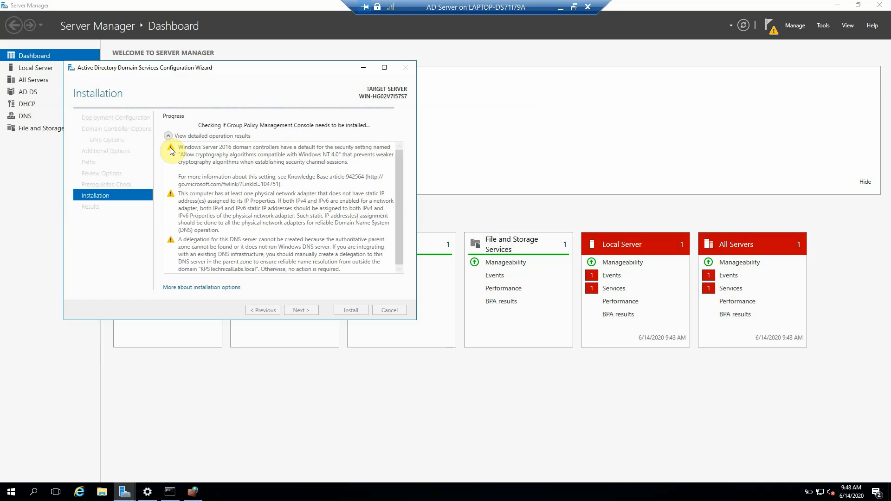
pyautogui.moveTo(260, 210)
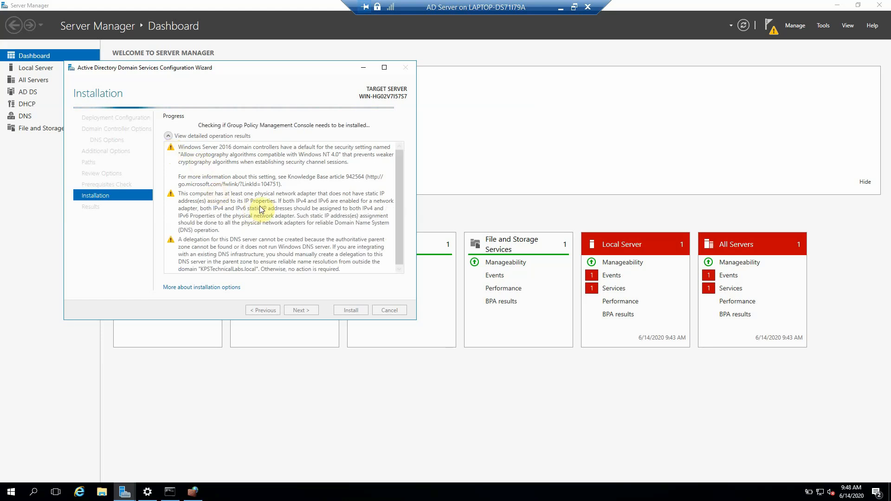
pyautogui.moveTo(391, 198)
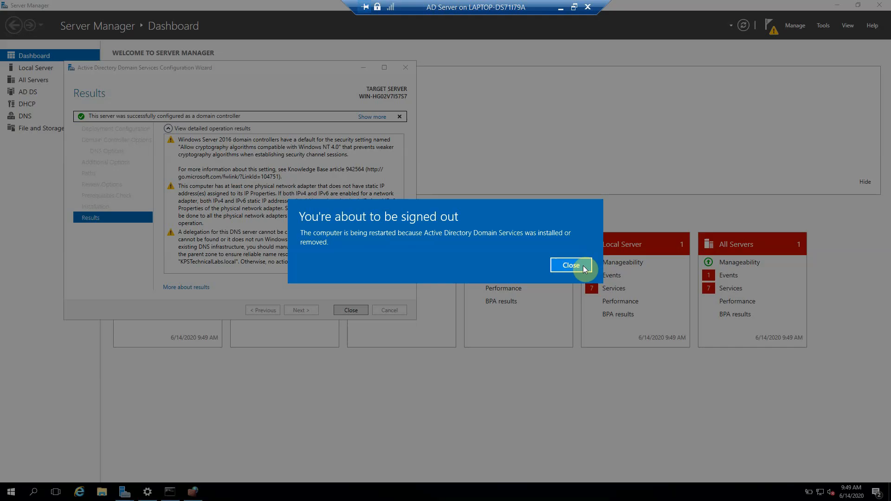
# - Dismiss the 'You're about to be signed out' notice and close the wizard so the server restarts
pyautogui.click(571, 265)
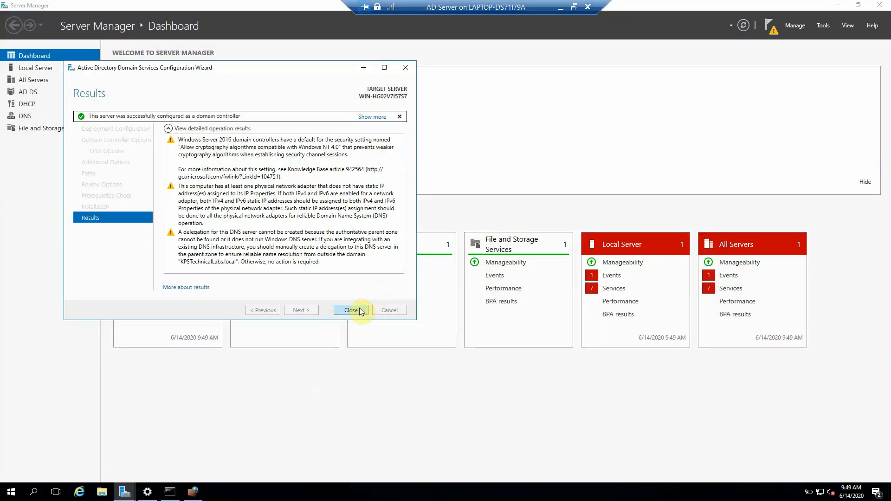
pyautogui.click(350, 310)
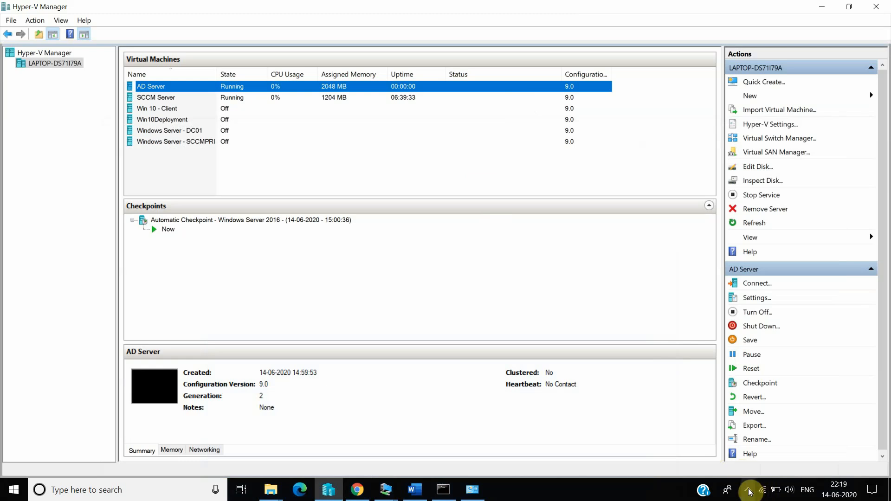
# - Select AD Server in Hyper-V Manager and check it shows Running with Heartbeat OK
pyautogui.click(749, 490)
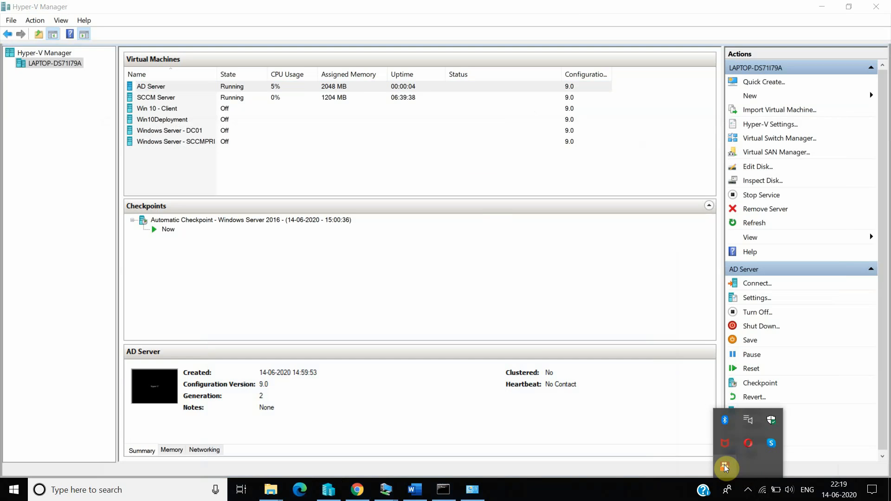
pyautogui.rightClick(725, 467)
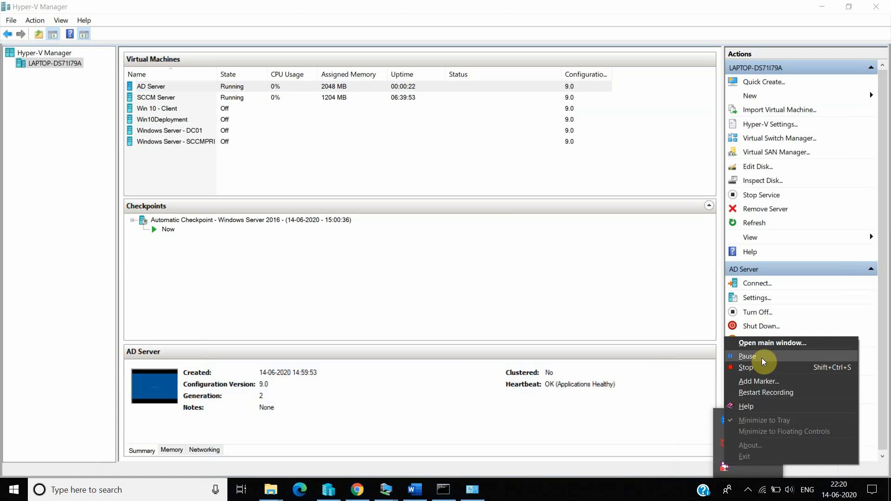
pyautogui.moveTo(763, 370)
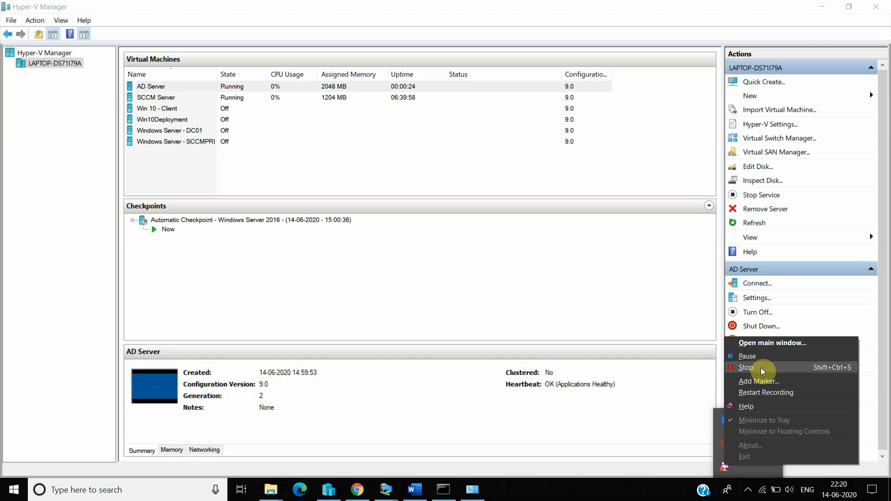